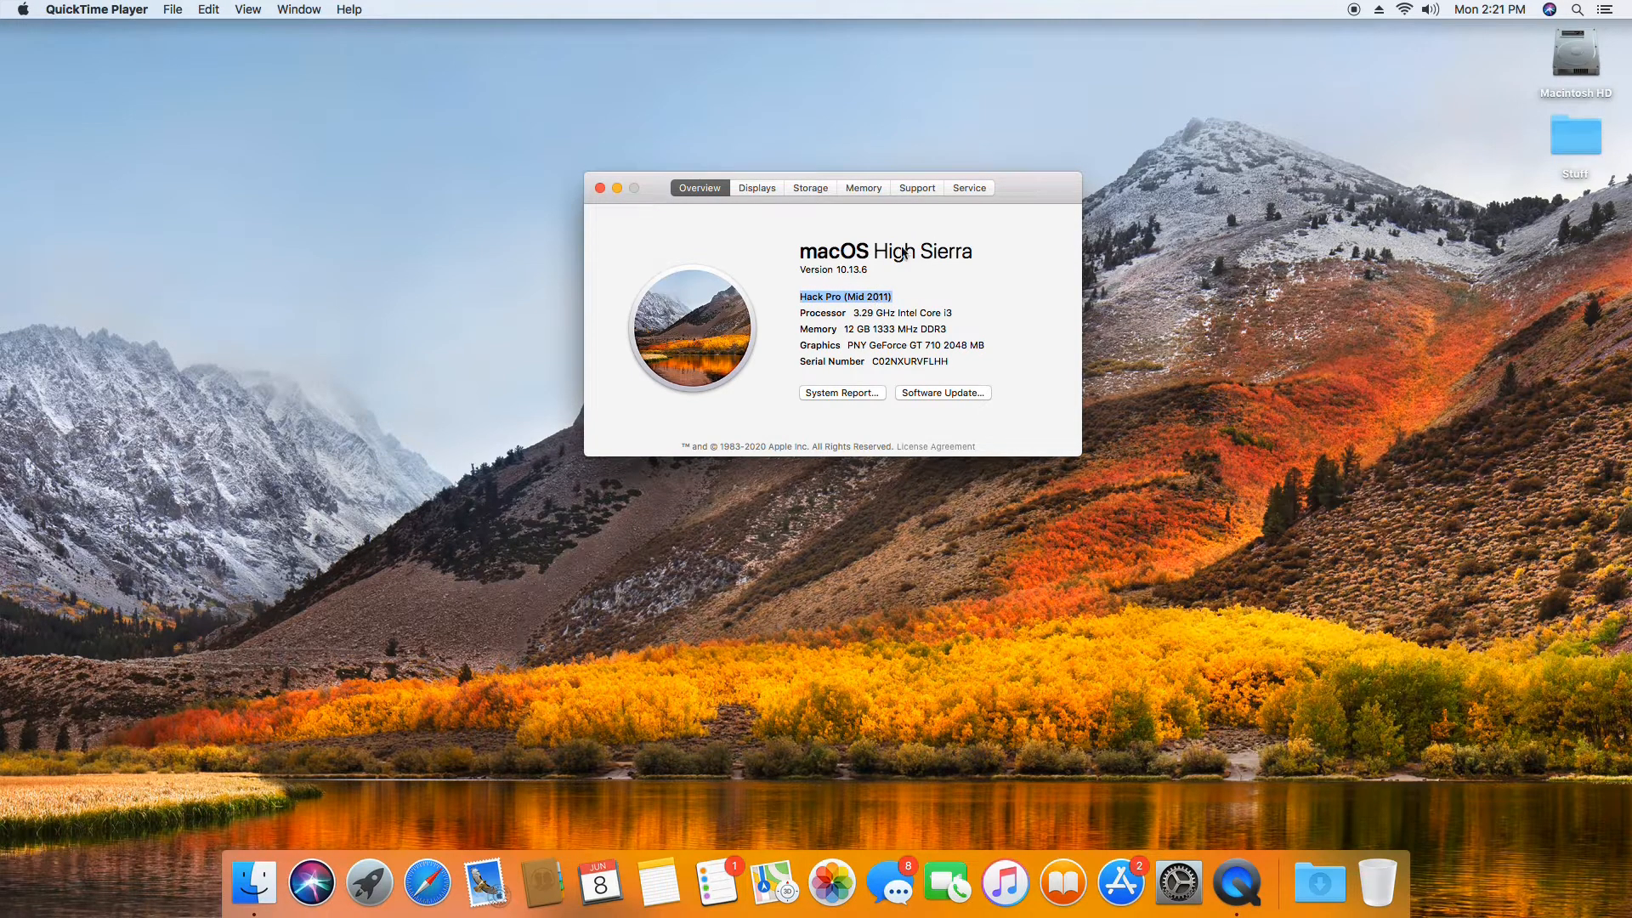
Review the Storage, Memory (DDR3), Support and Service tabs, then close About This Mac.
{"action": "left_click", "coordinate": [810, 188]}
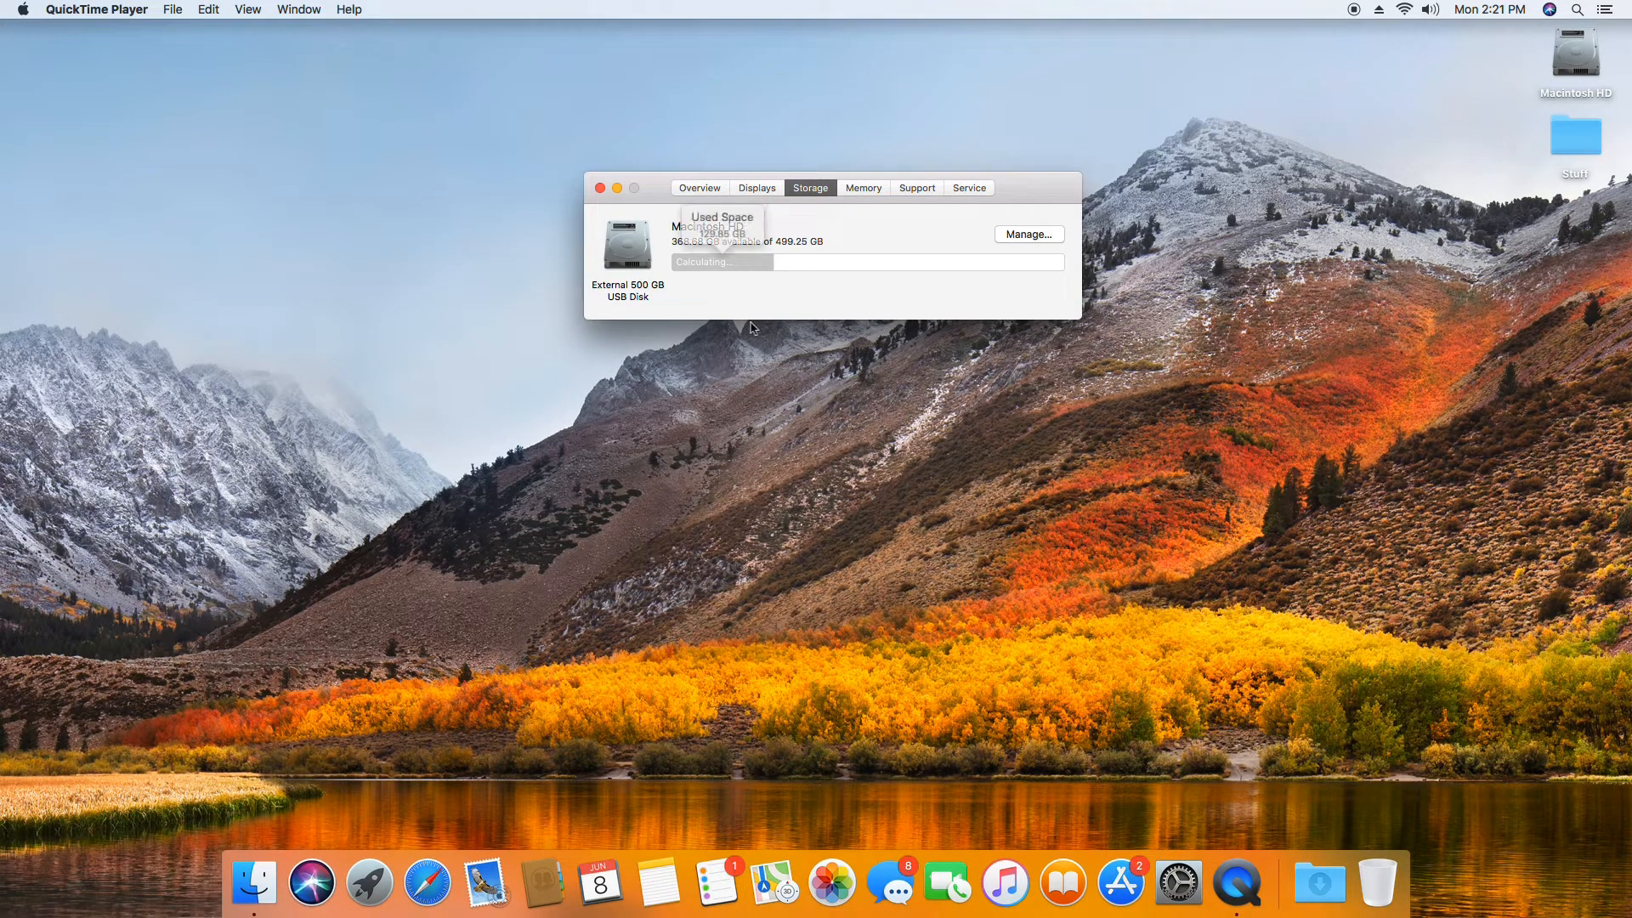
{"action": "left_click", "coordinate": [863, 188]}
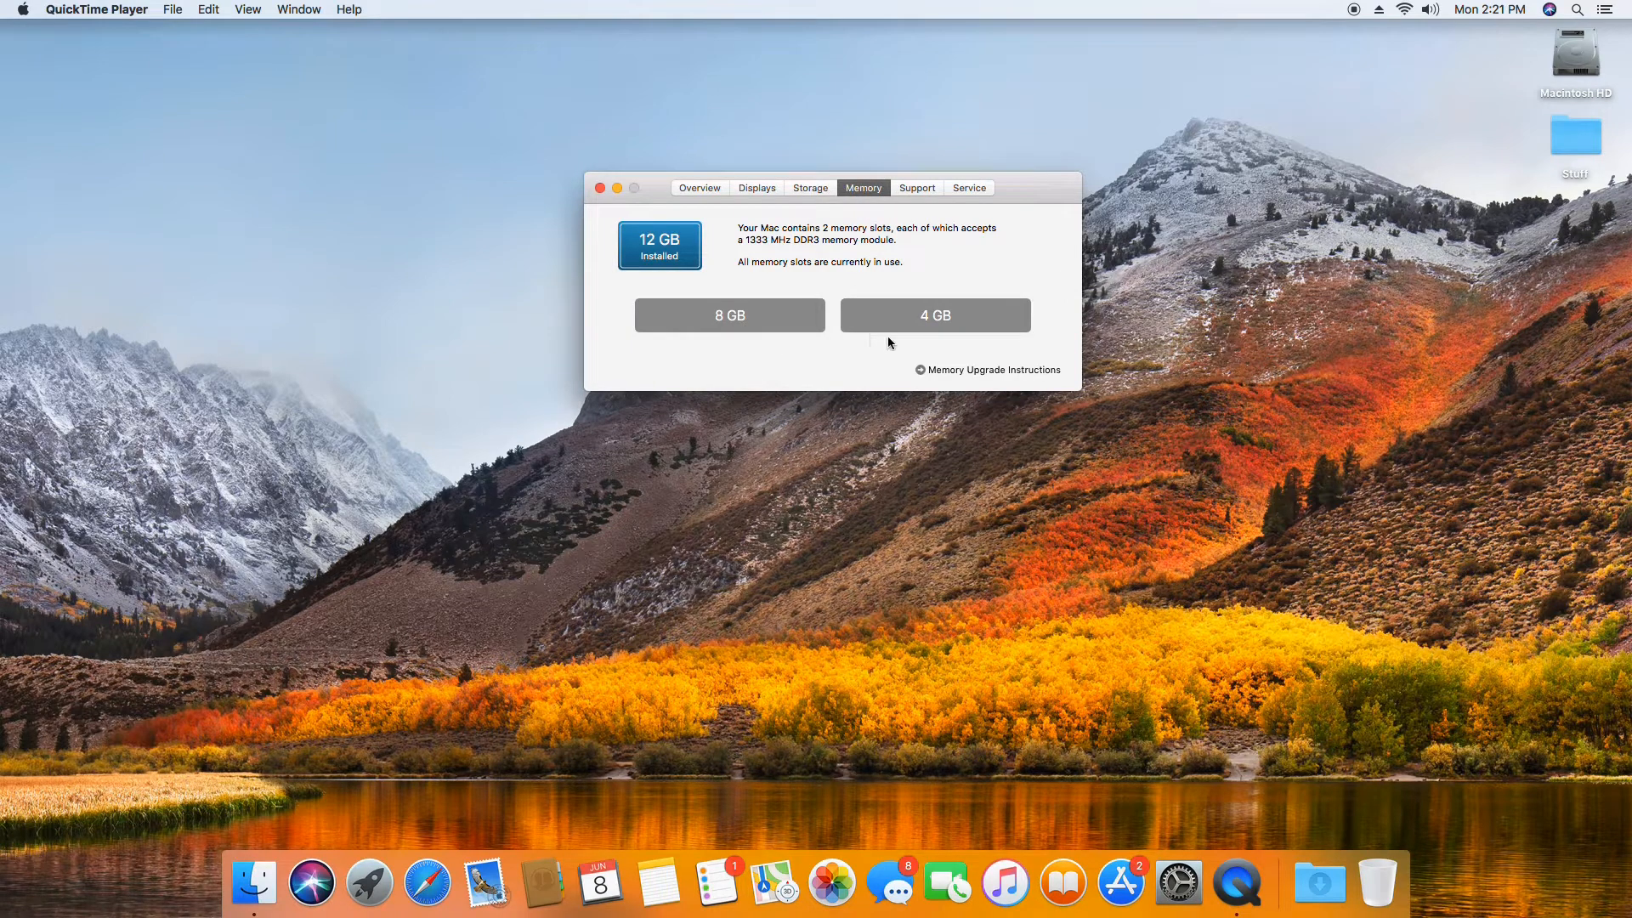
{"action": "double_click", "coordinate": [806, 239]}
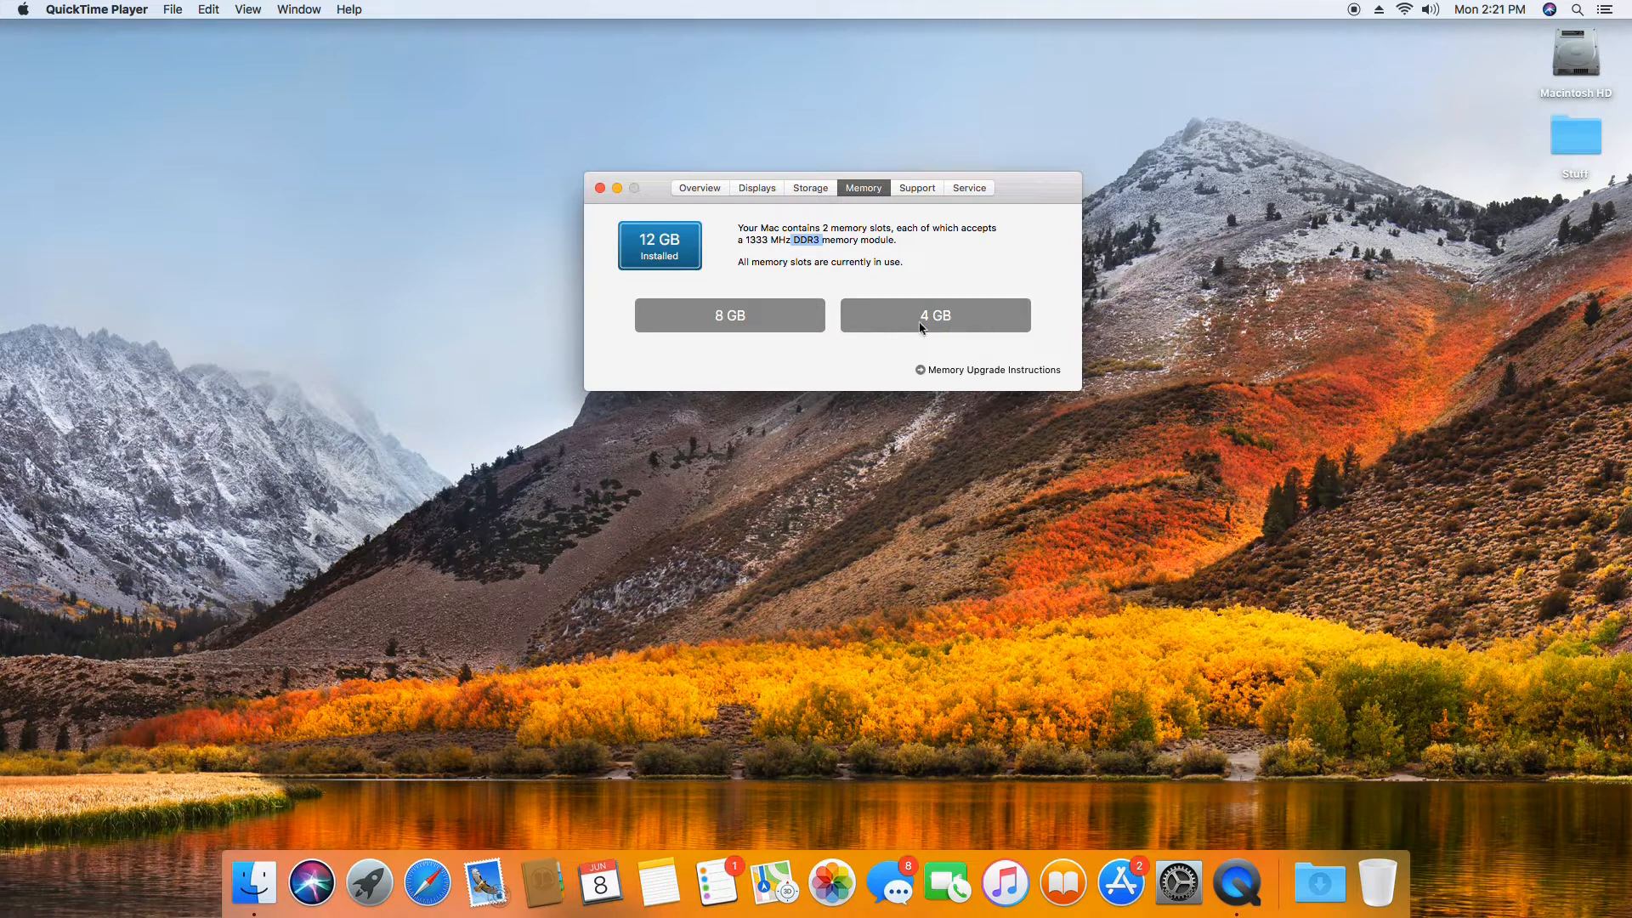
{"action": "mouse_move", "coordinate": [971, 327]}
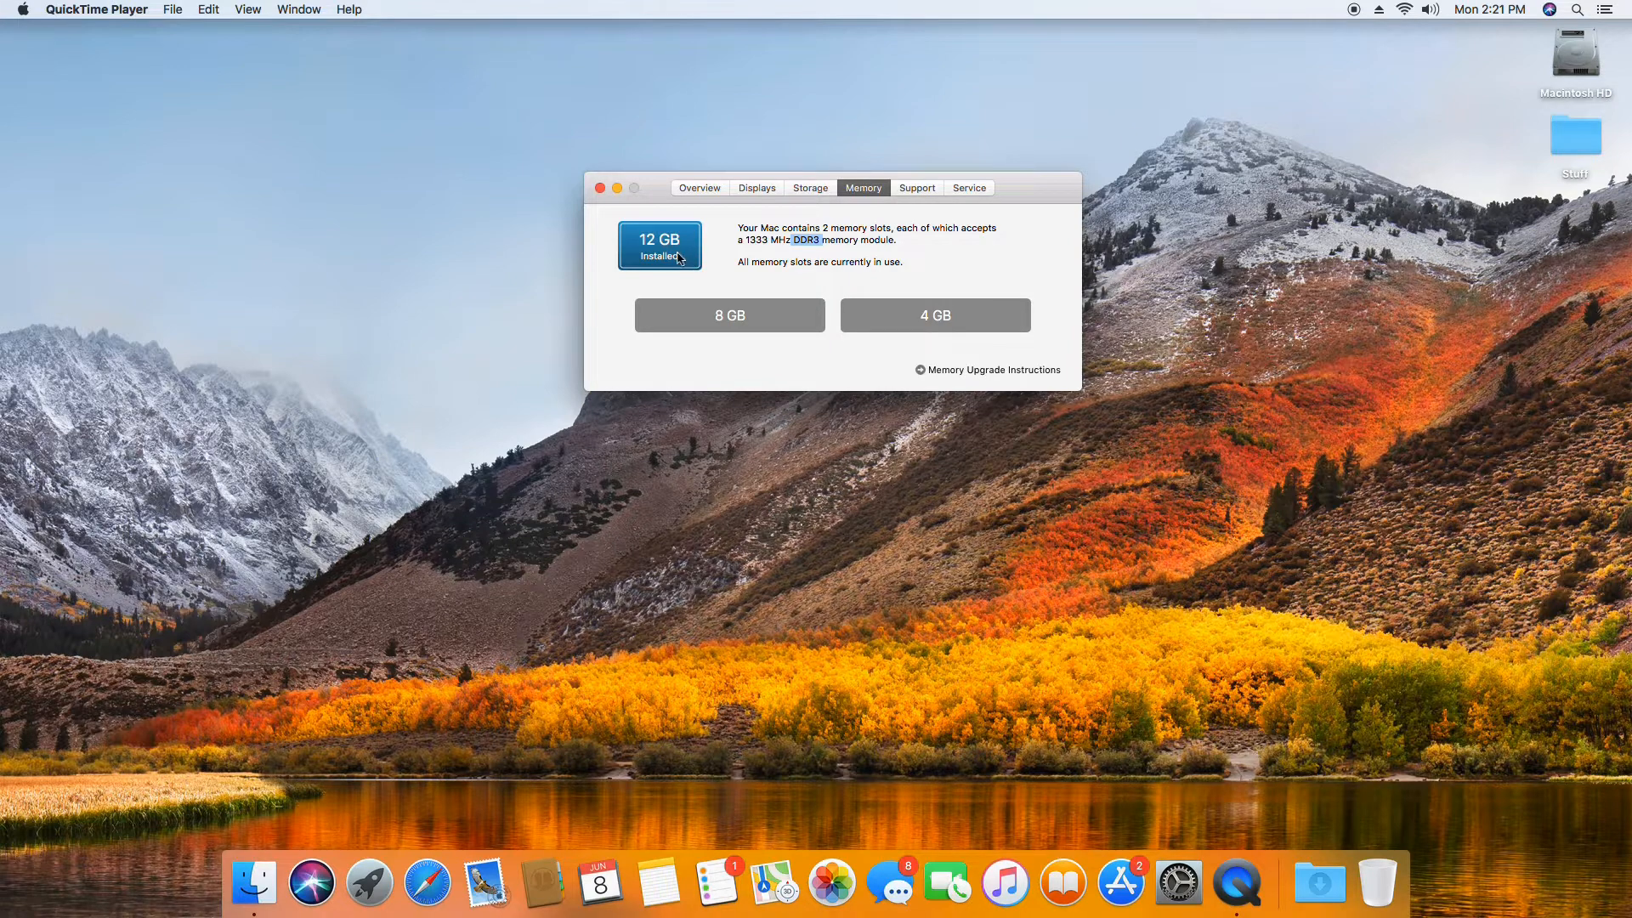
{"action": "left_click", "coordinate": [917, 188]}
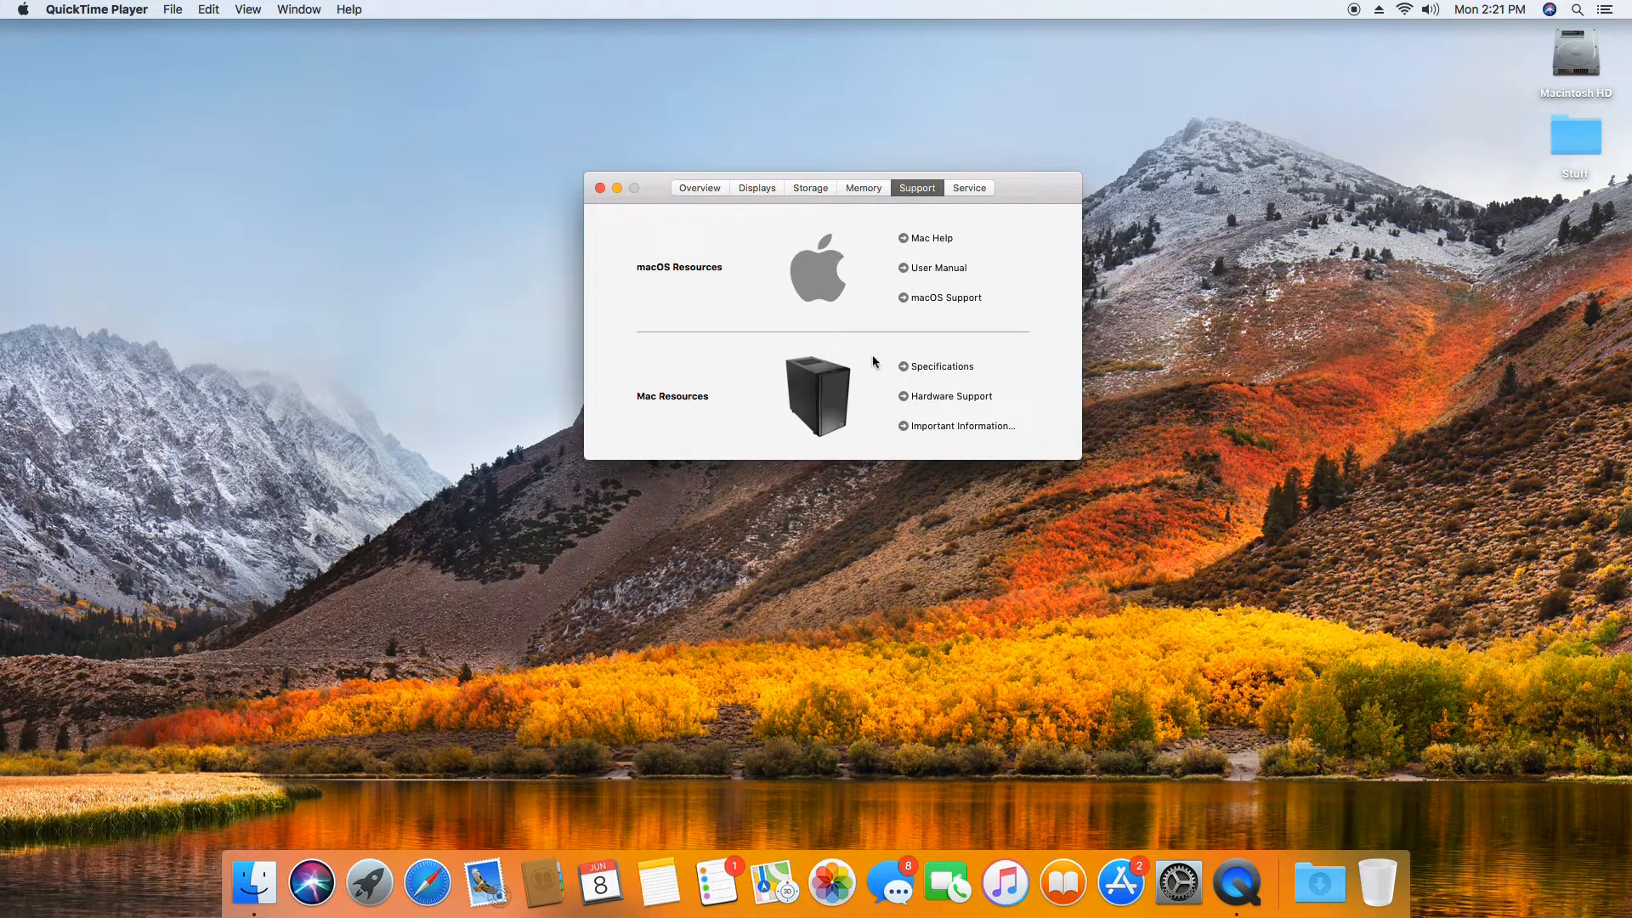
{"action": "left_click", "coordinate": [969, 188]}
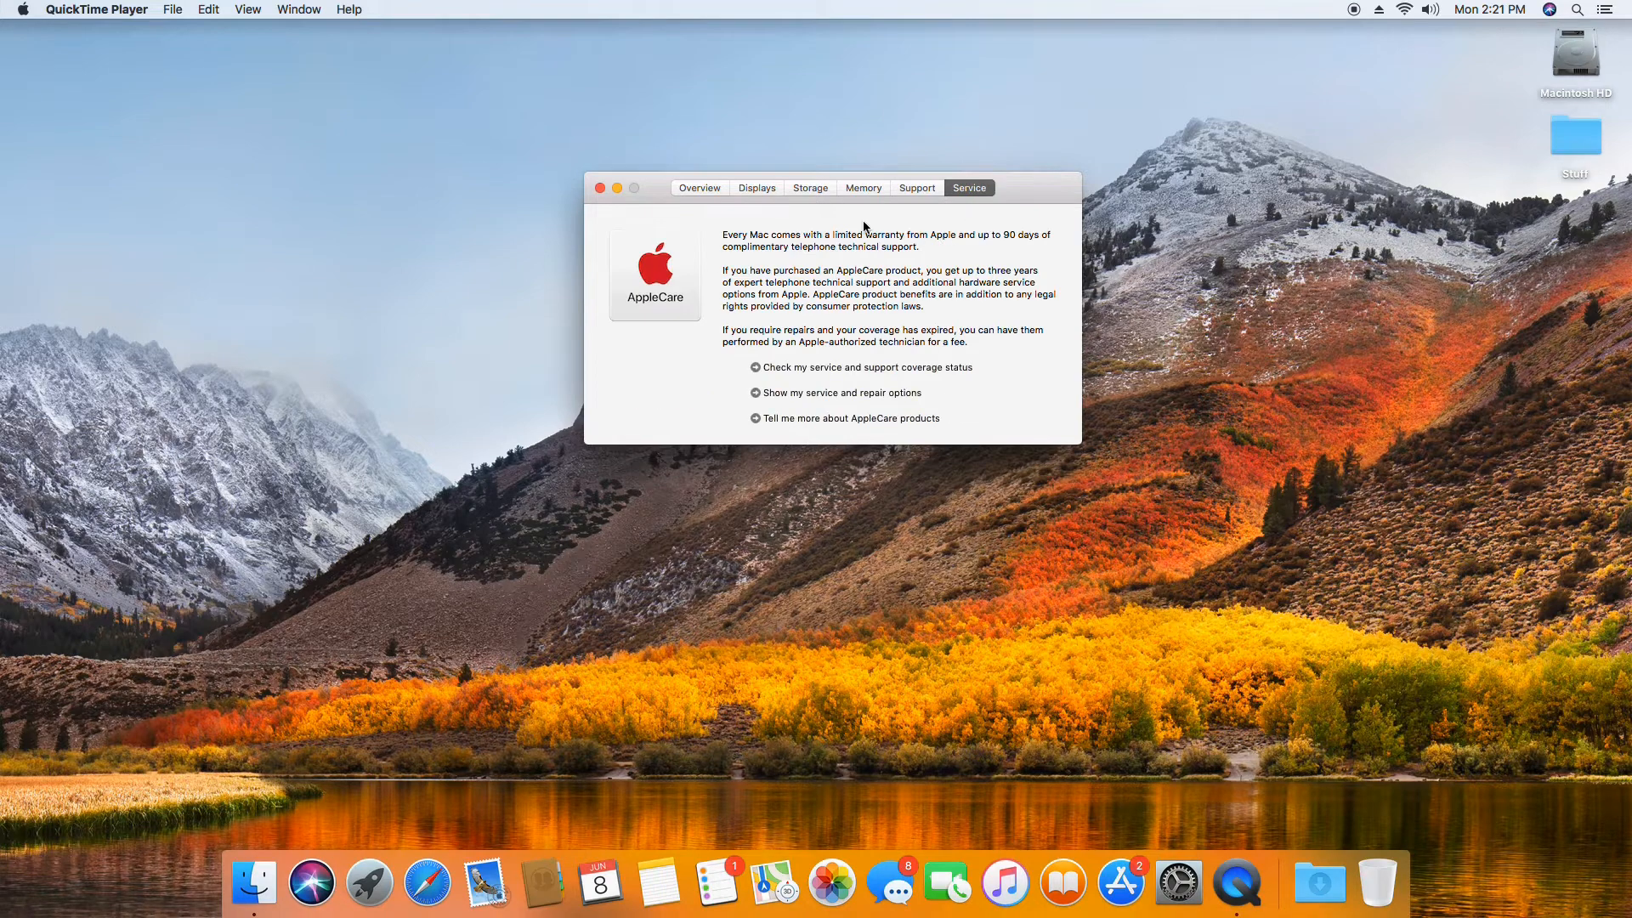
{"action": "left_click", "coordinate": [600, 188]}
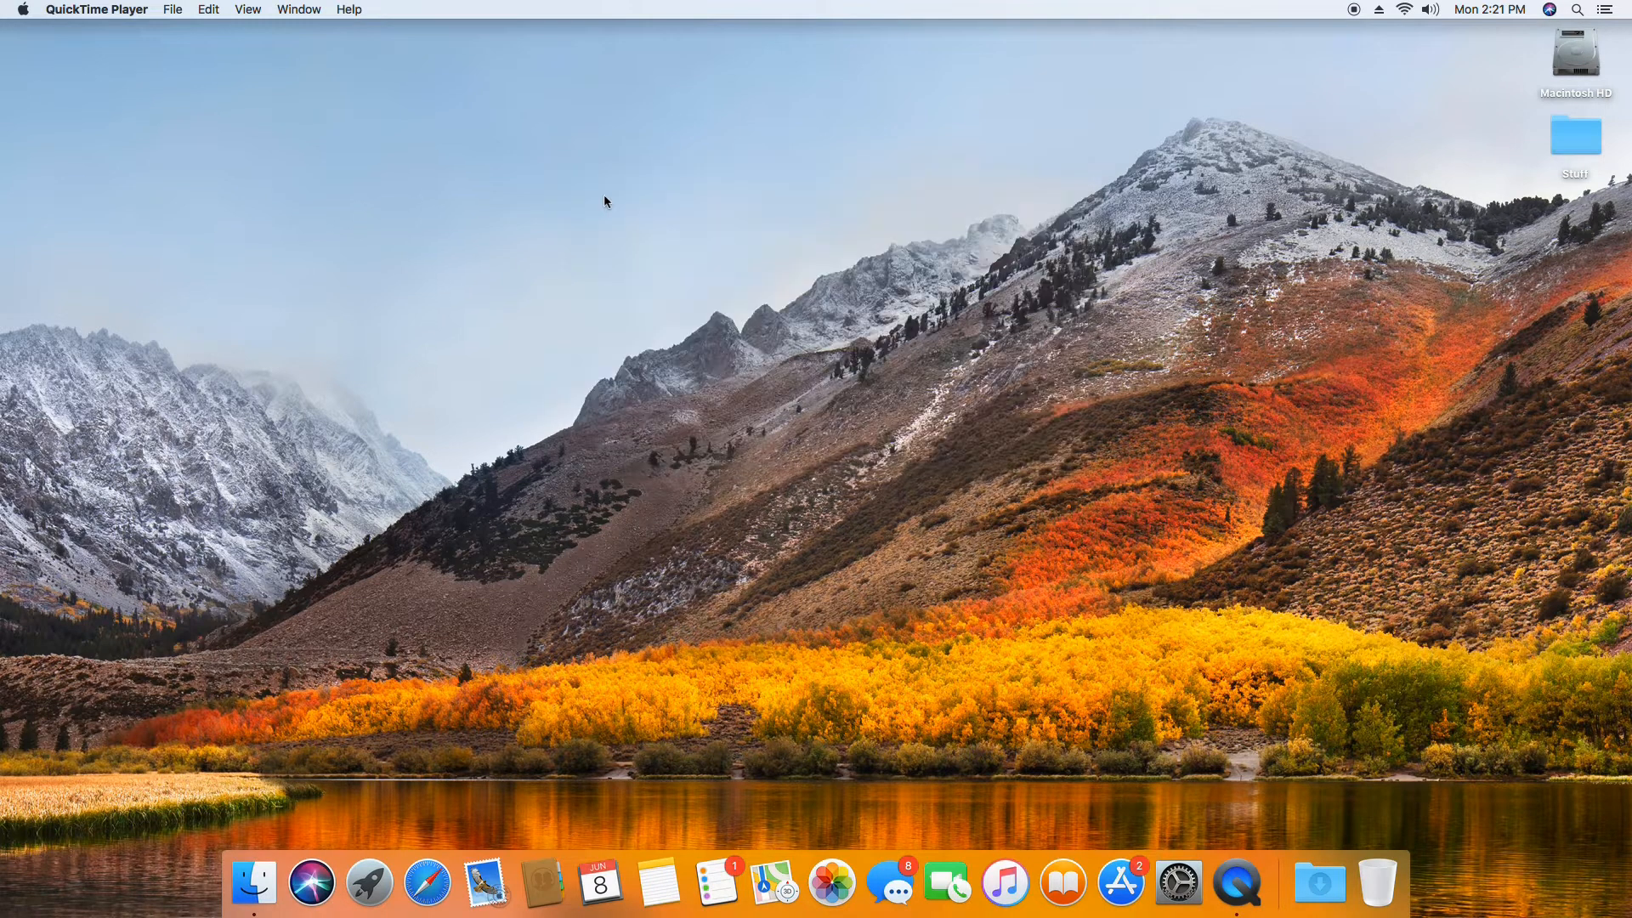
{"action": "mouse_move", "coordinate": [1034, 746]}
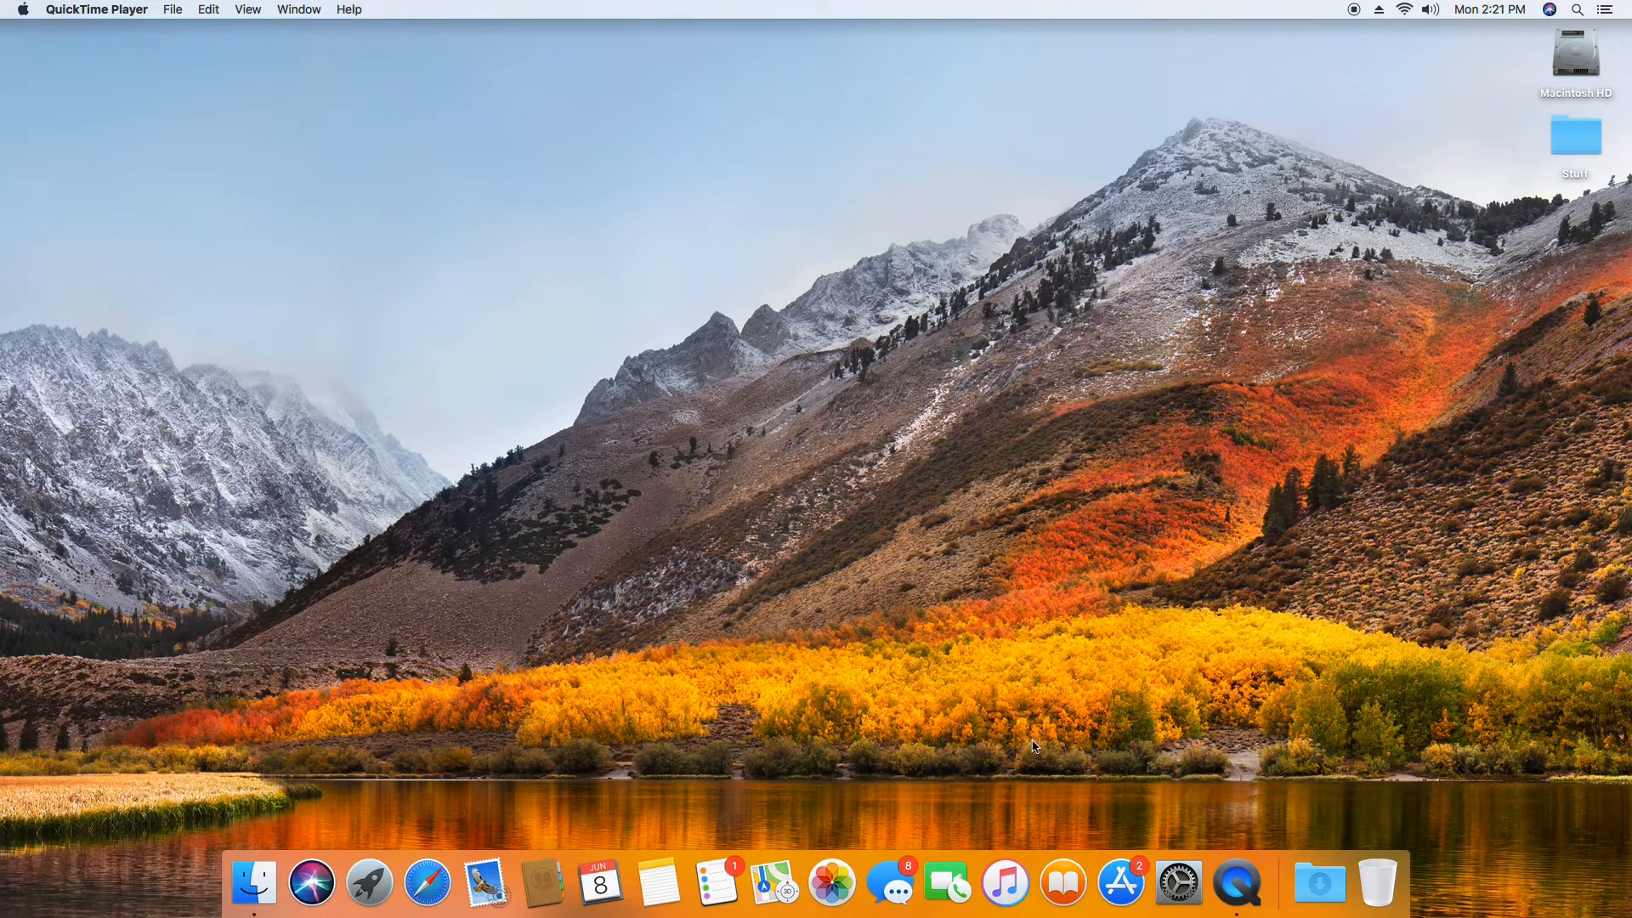
{"action": "mouse_move", "coordinate": [426, 906]}
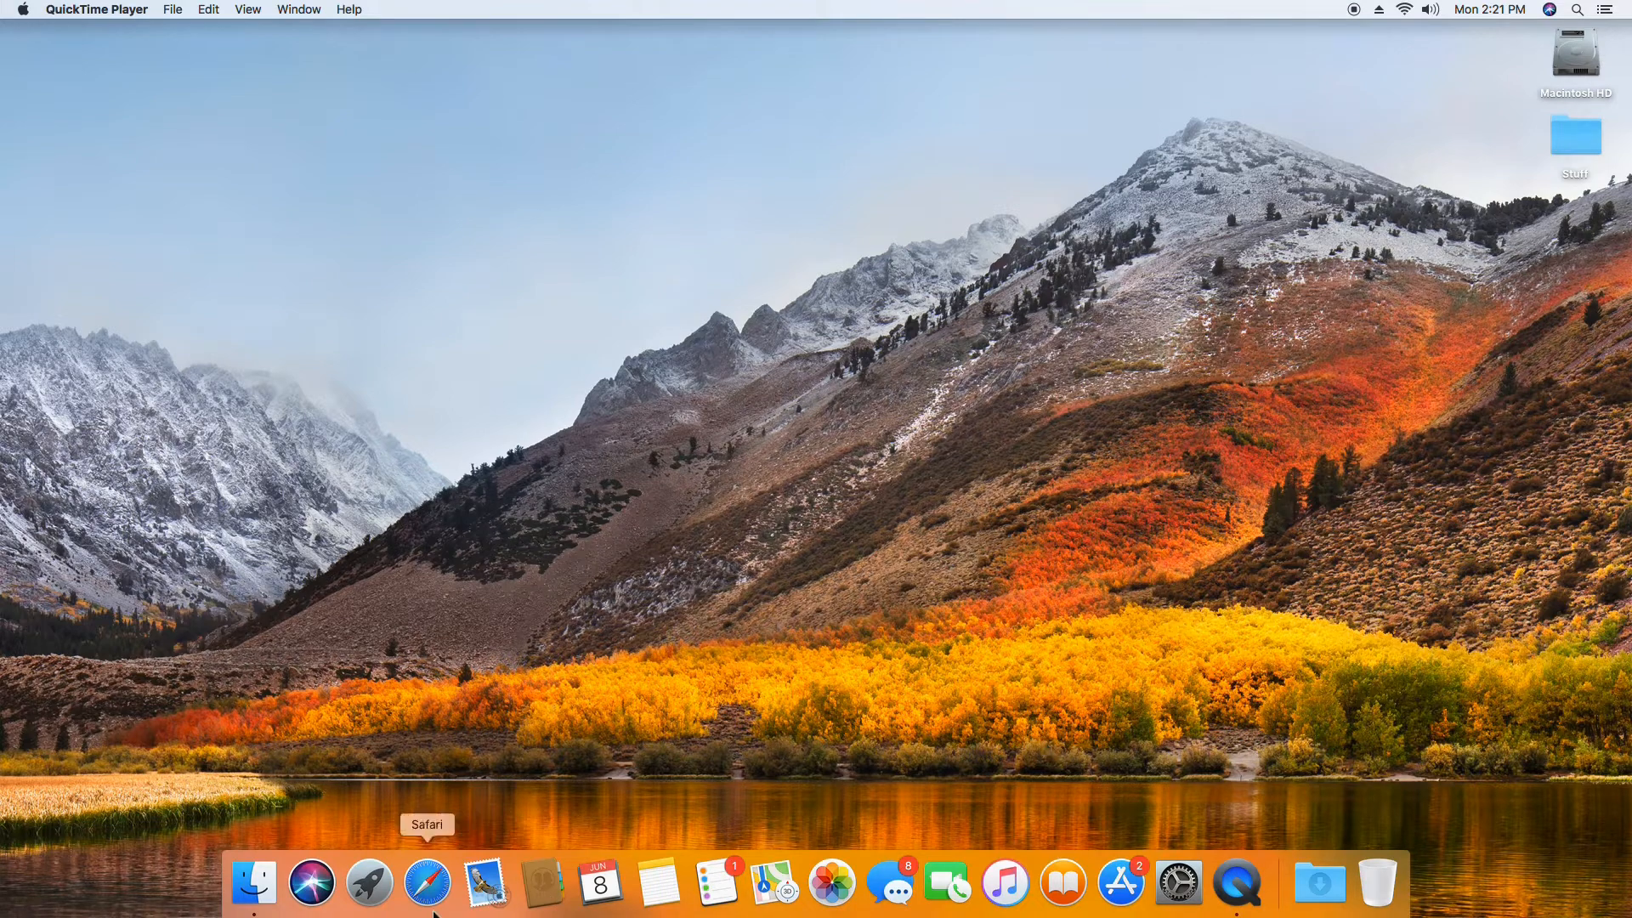
{"action": "mouse_move", "coordinate": [370, 901]}
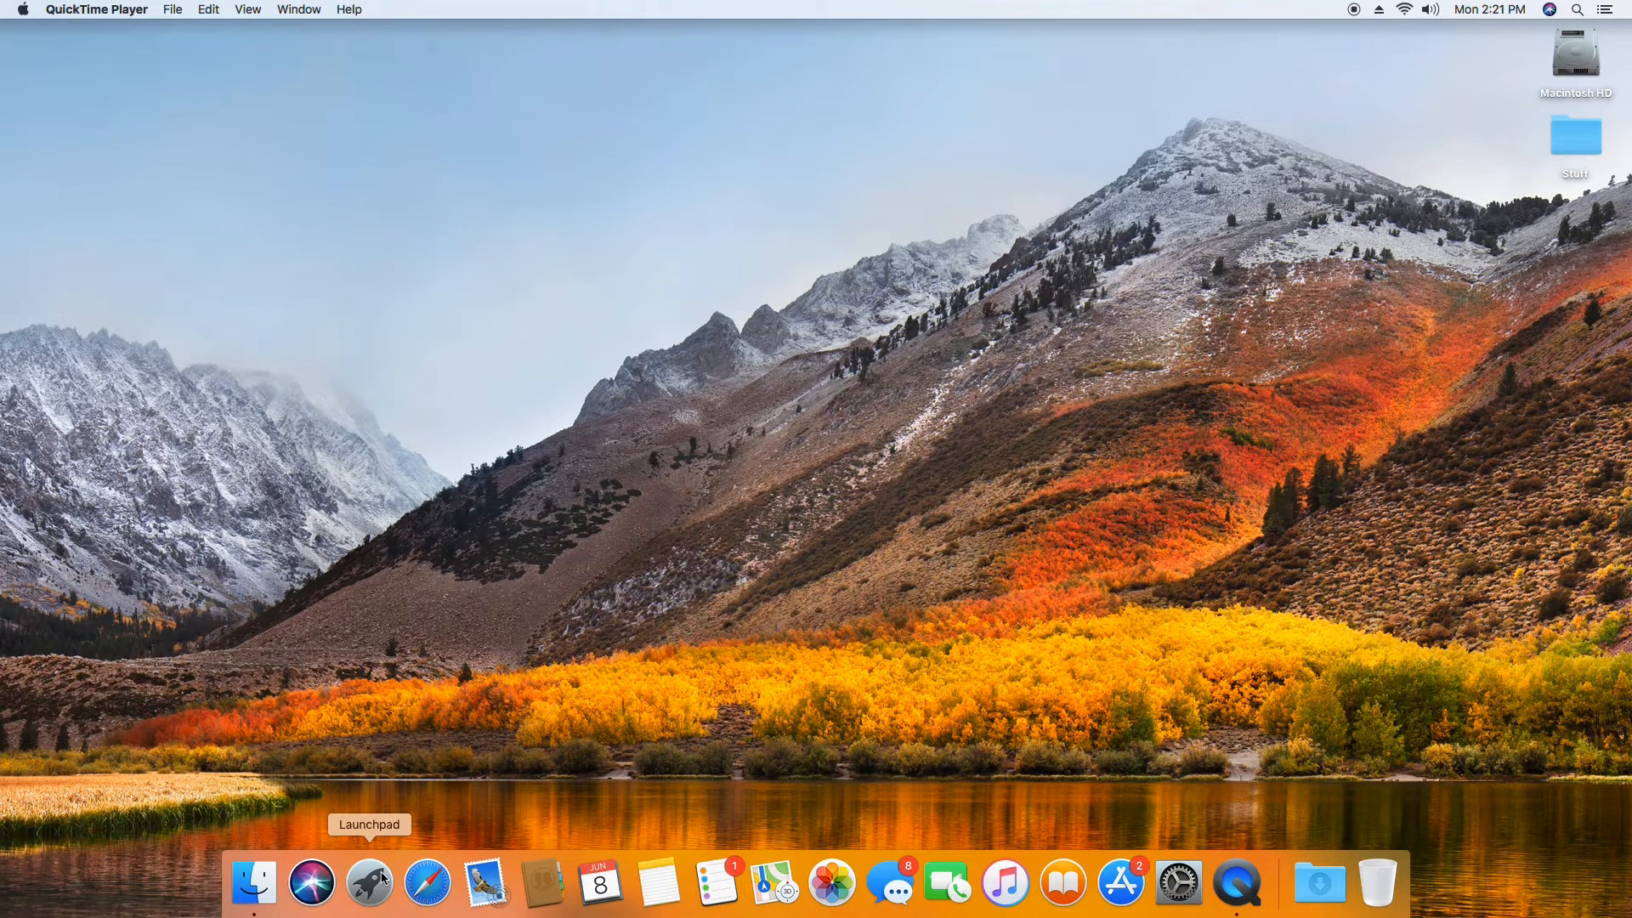
{"action": "left_click", "coordinate": [368, 891]}
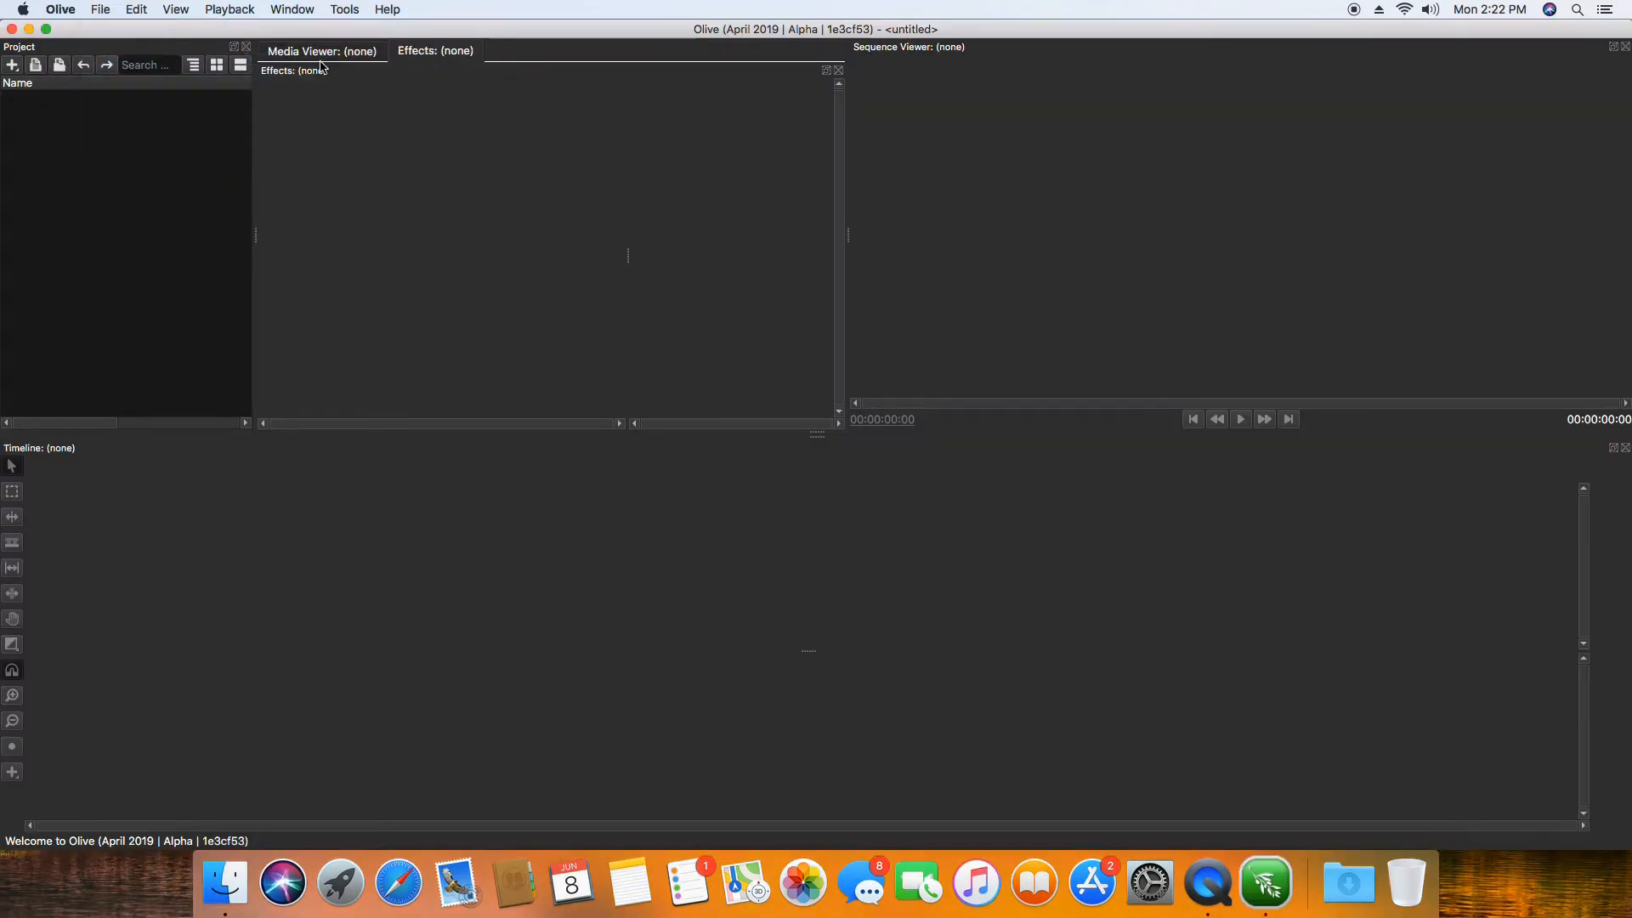
{"action": "mouse_move", "coordinate": [930, 18]}
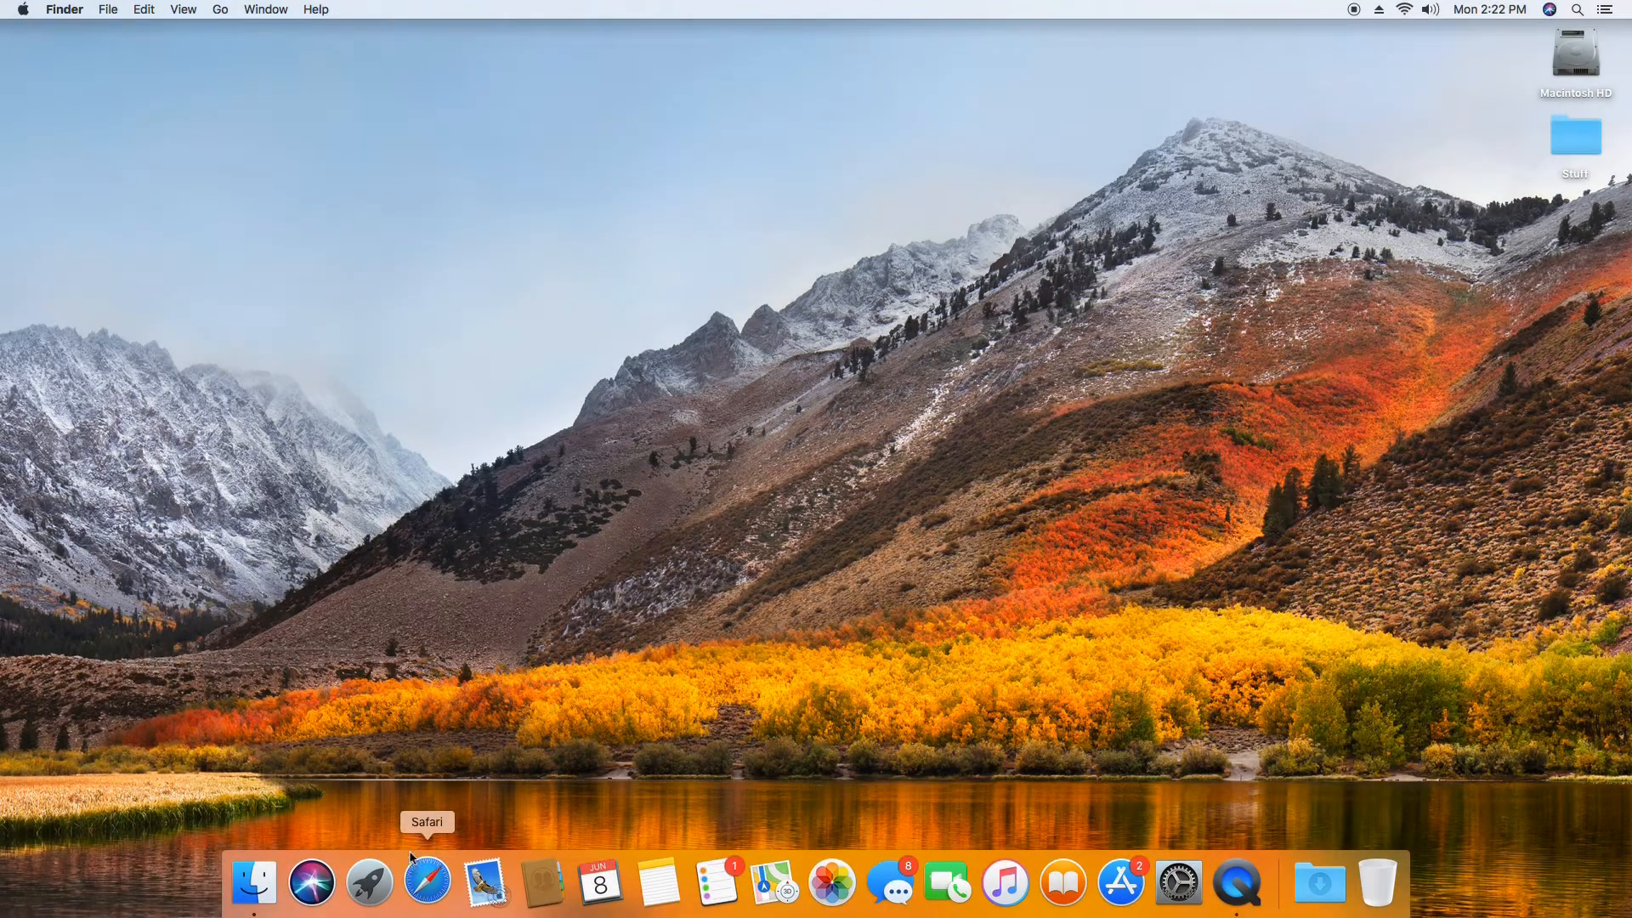
Launch Safari and go to the YouTube Studio favourite.
{"action": "left_click", "coordinate": [428, 884]}
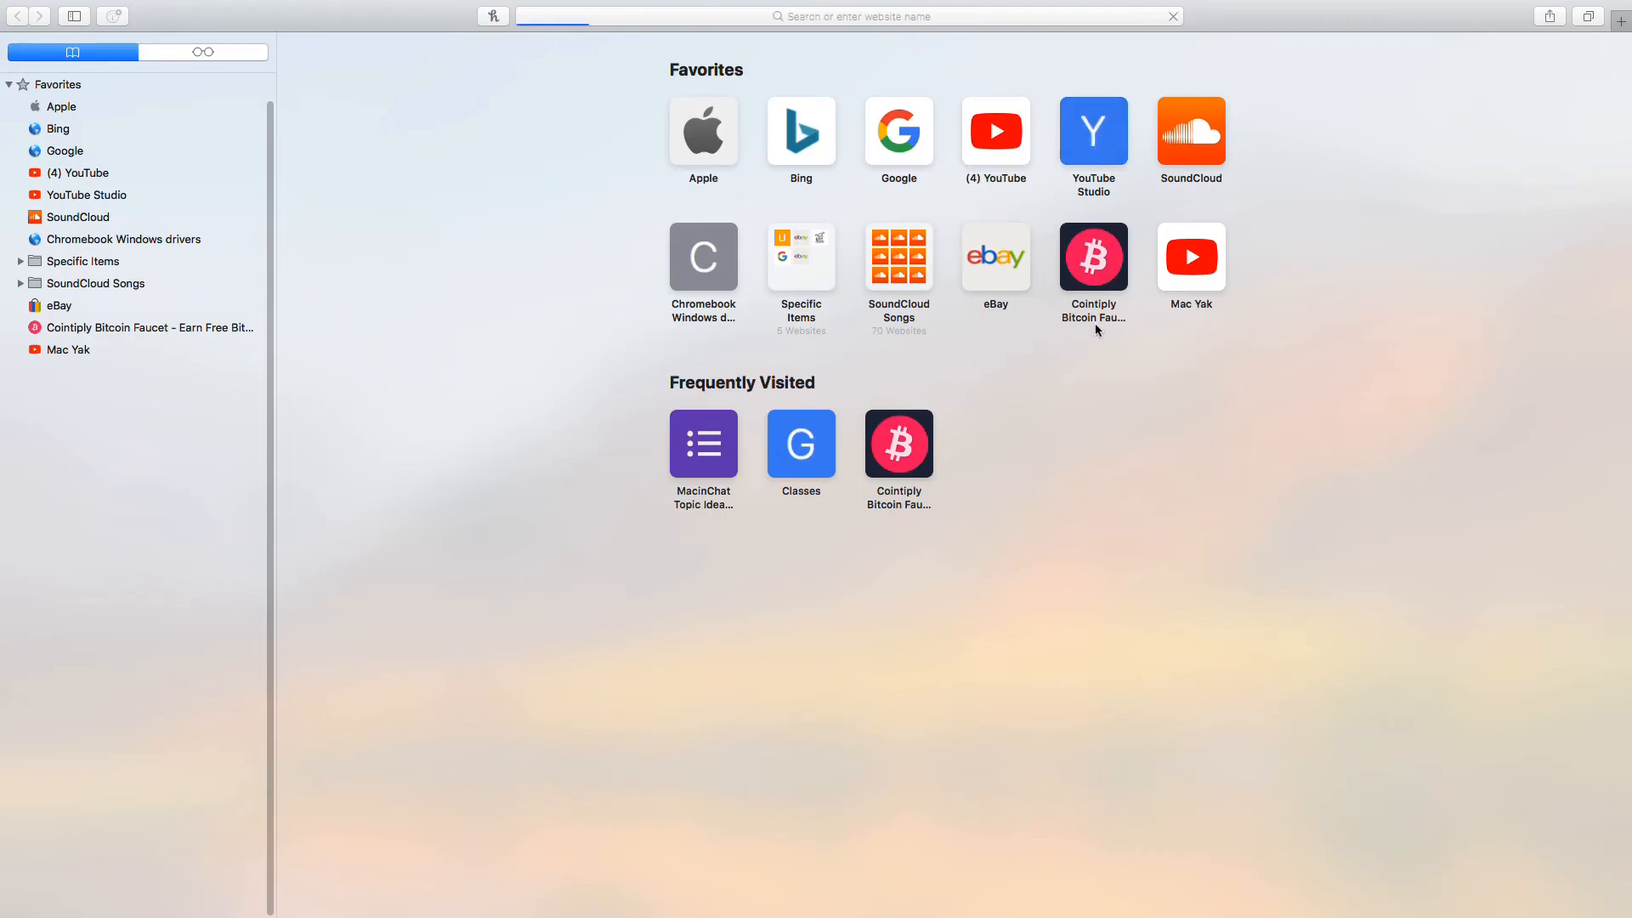
{"action": "left_click", "coordinate": [1093, 131]}
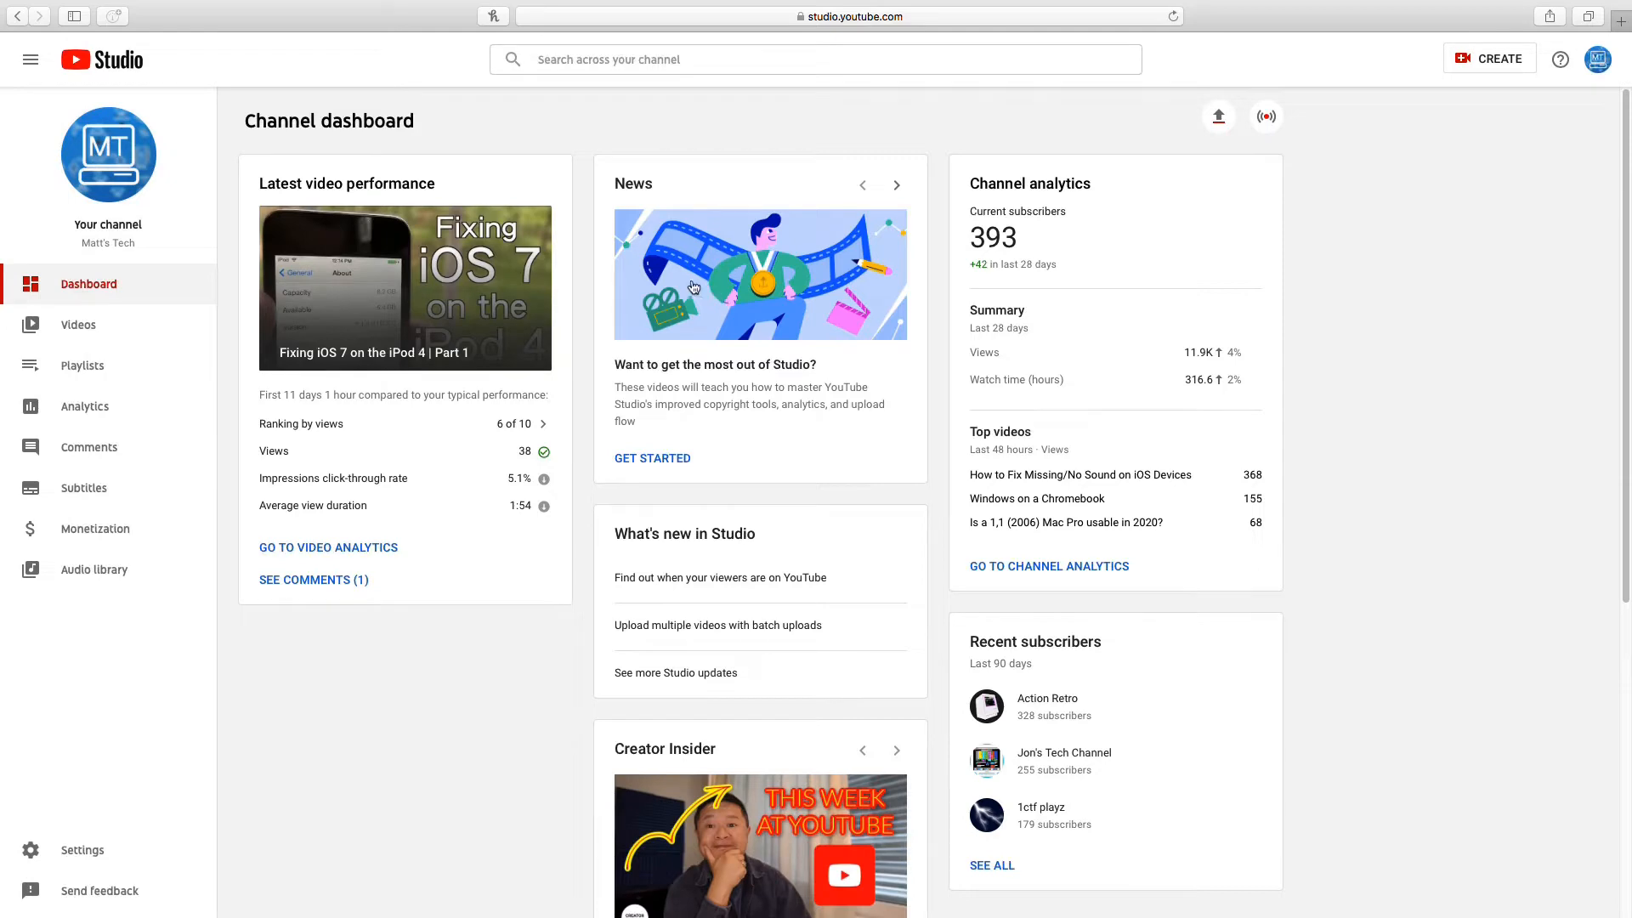
{"action": "mouse_move", "coordinate": [134, 325]}
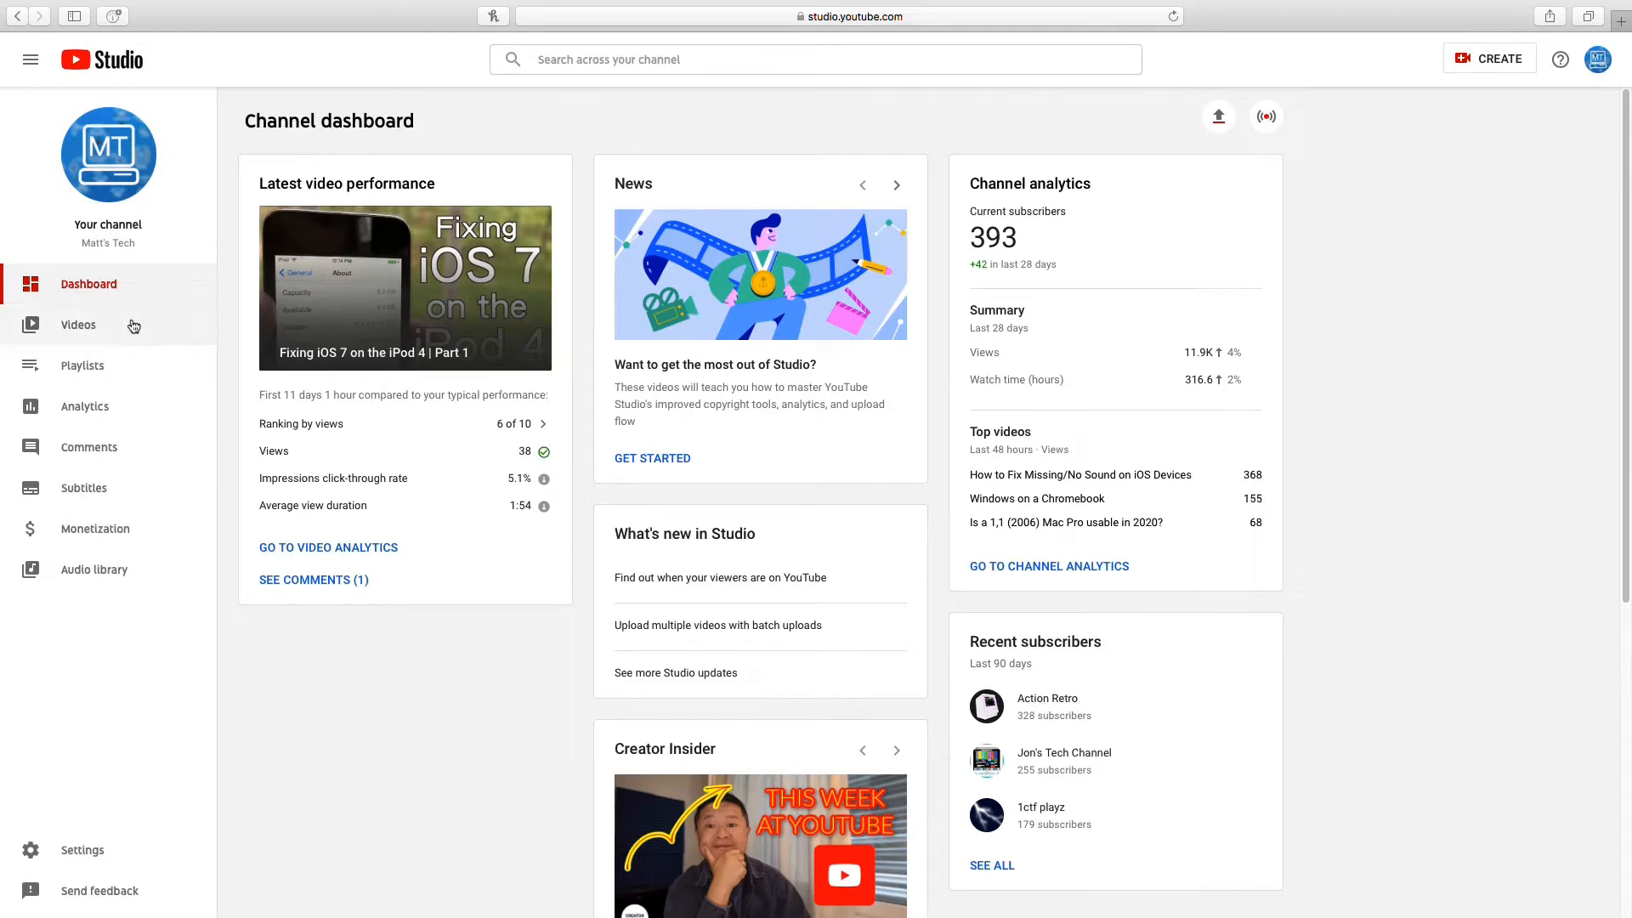
Show the Videos section and scroll through the uploaded videos list.
{"action": "left_click", "coordinate": [78, 325]}
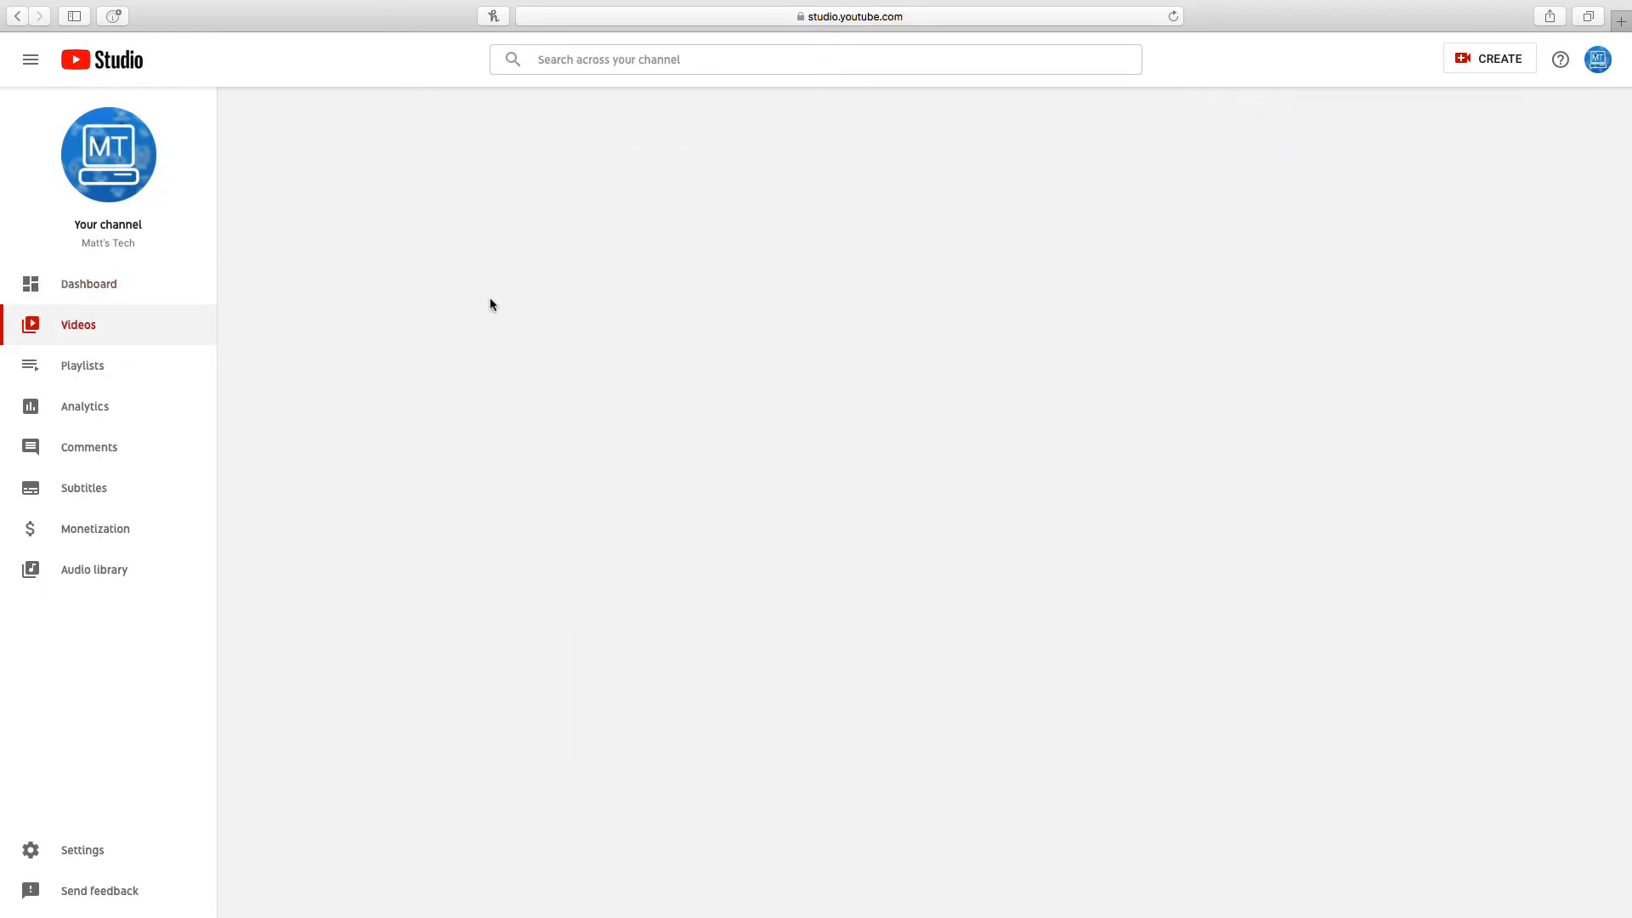
{"action": "left_click", "coordinate": [78, 324]}
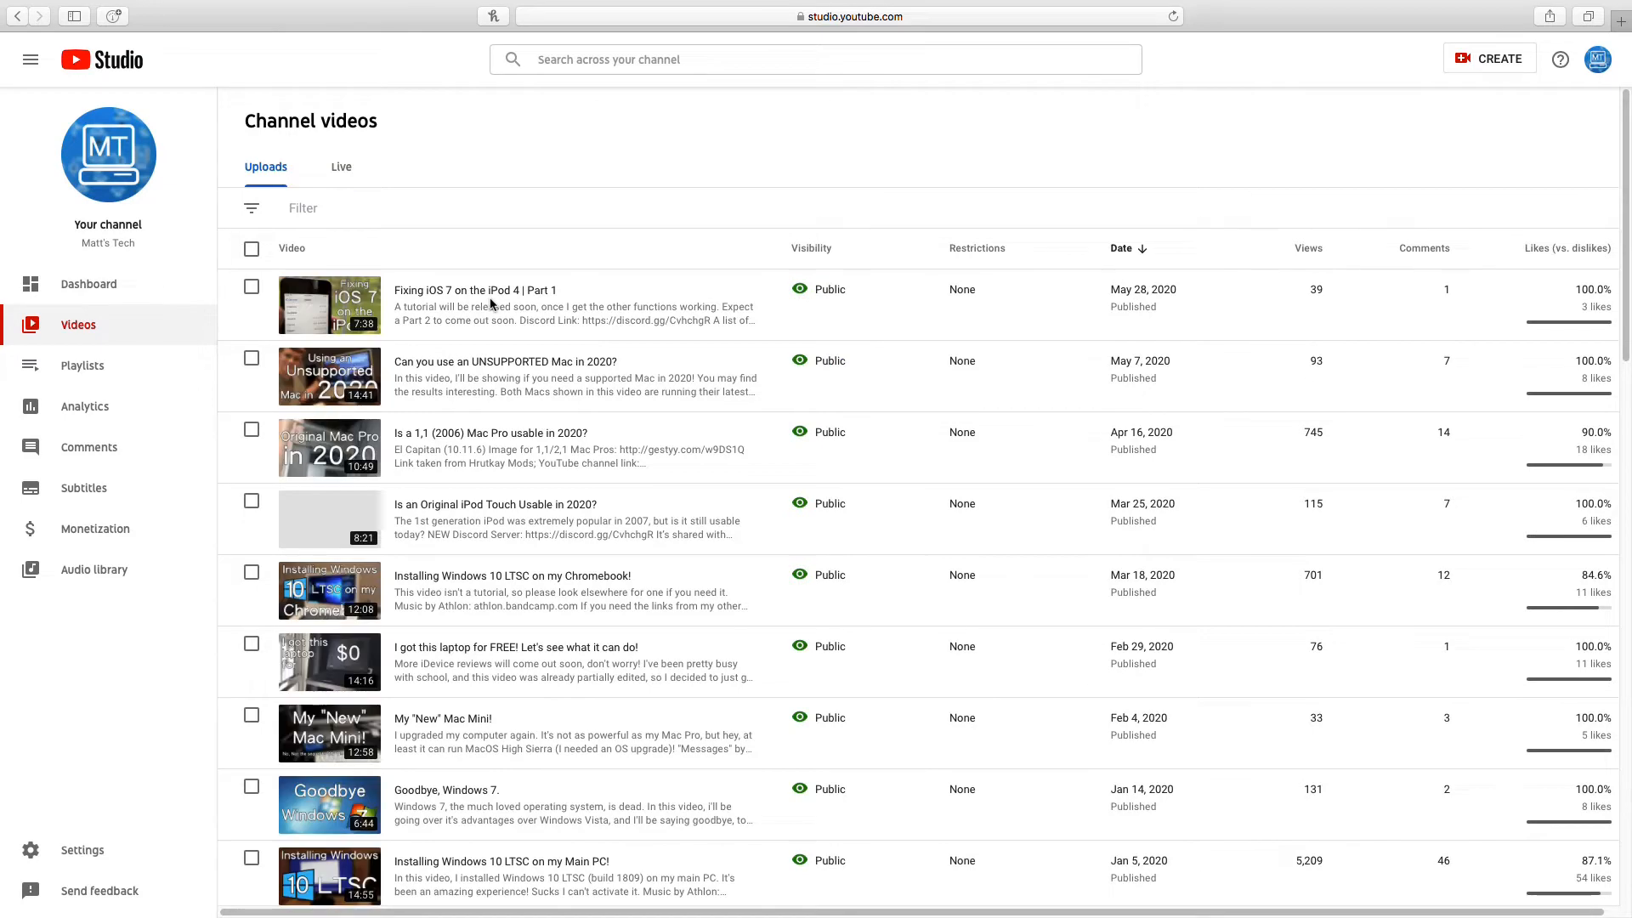
{"action": "mouse_move", "coordinate": [306, 304]}
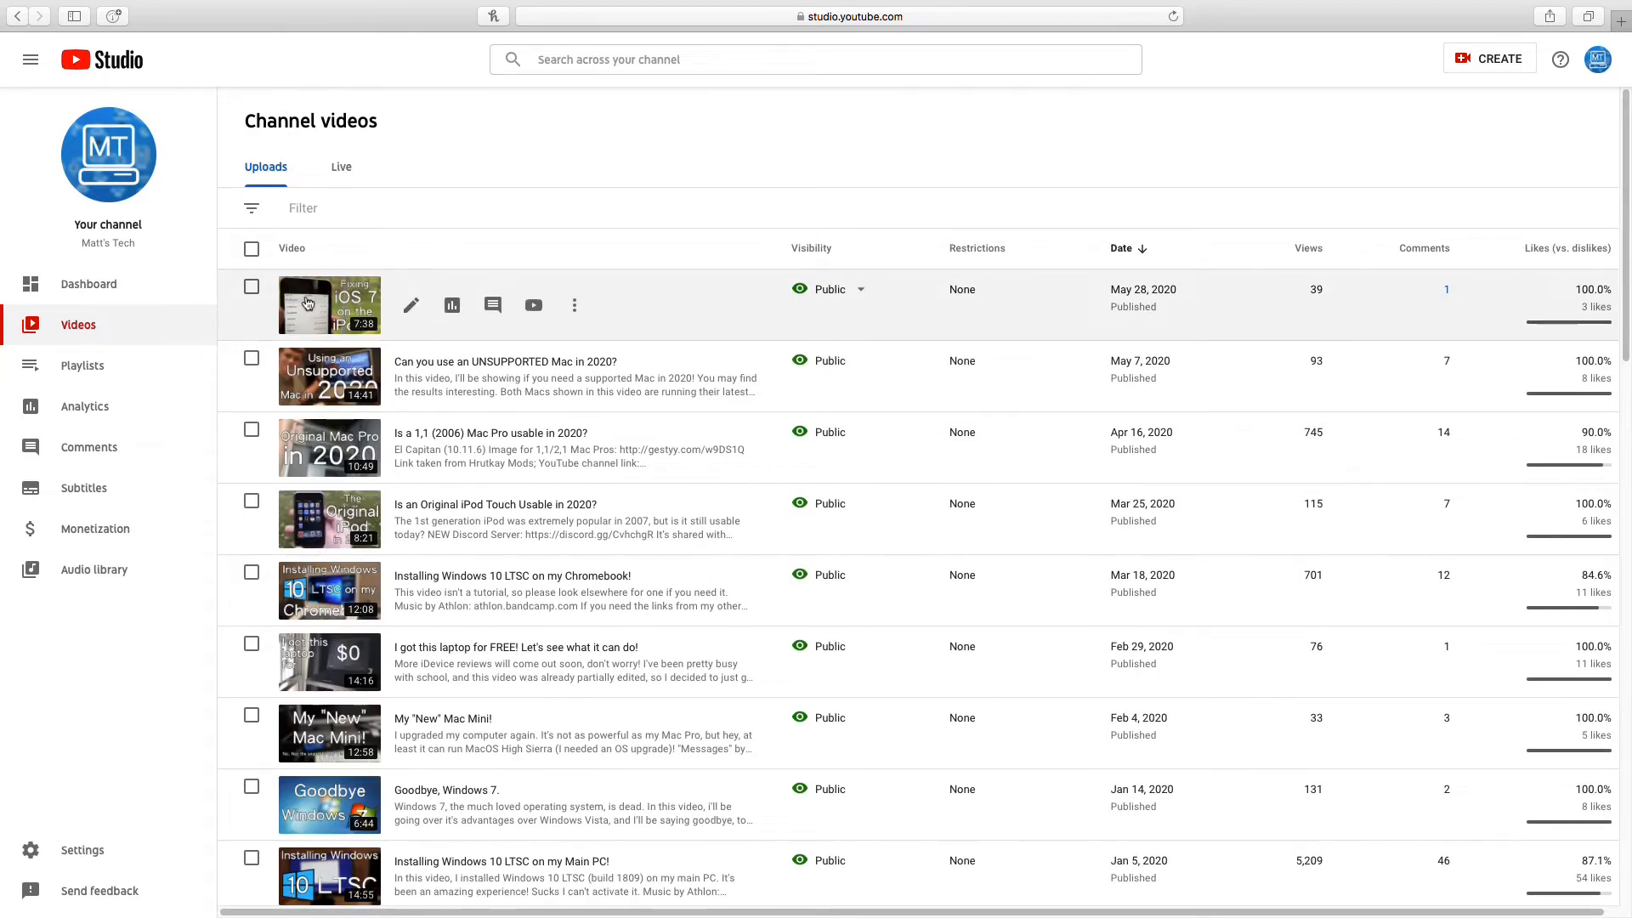
{"action": "scroll", "scroll_direction": "down", "scroll_amount": 3}
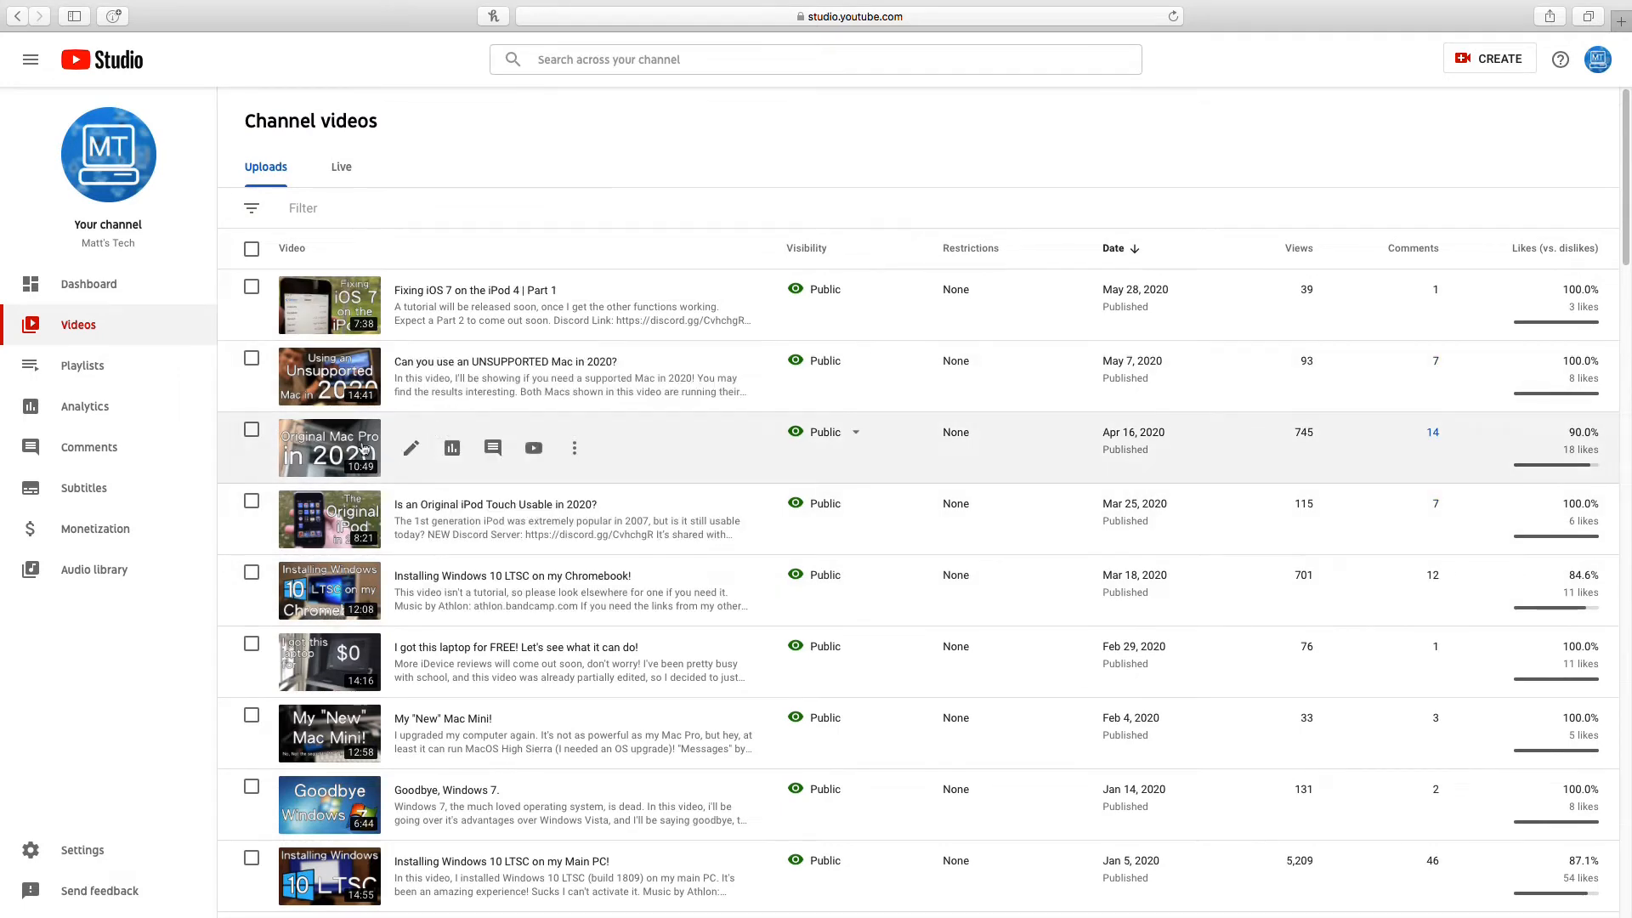
Watch 'Is a 1,1 (2006) Mac Pro usable in 2020?' full screen, then play 'Mac Pro 1,1'.
{"action": "left_click", "coordinate": [533, 448]}
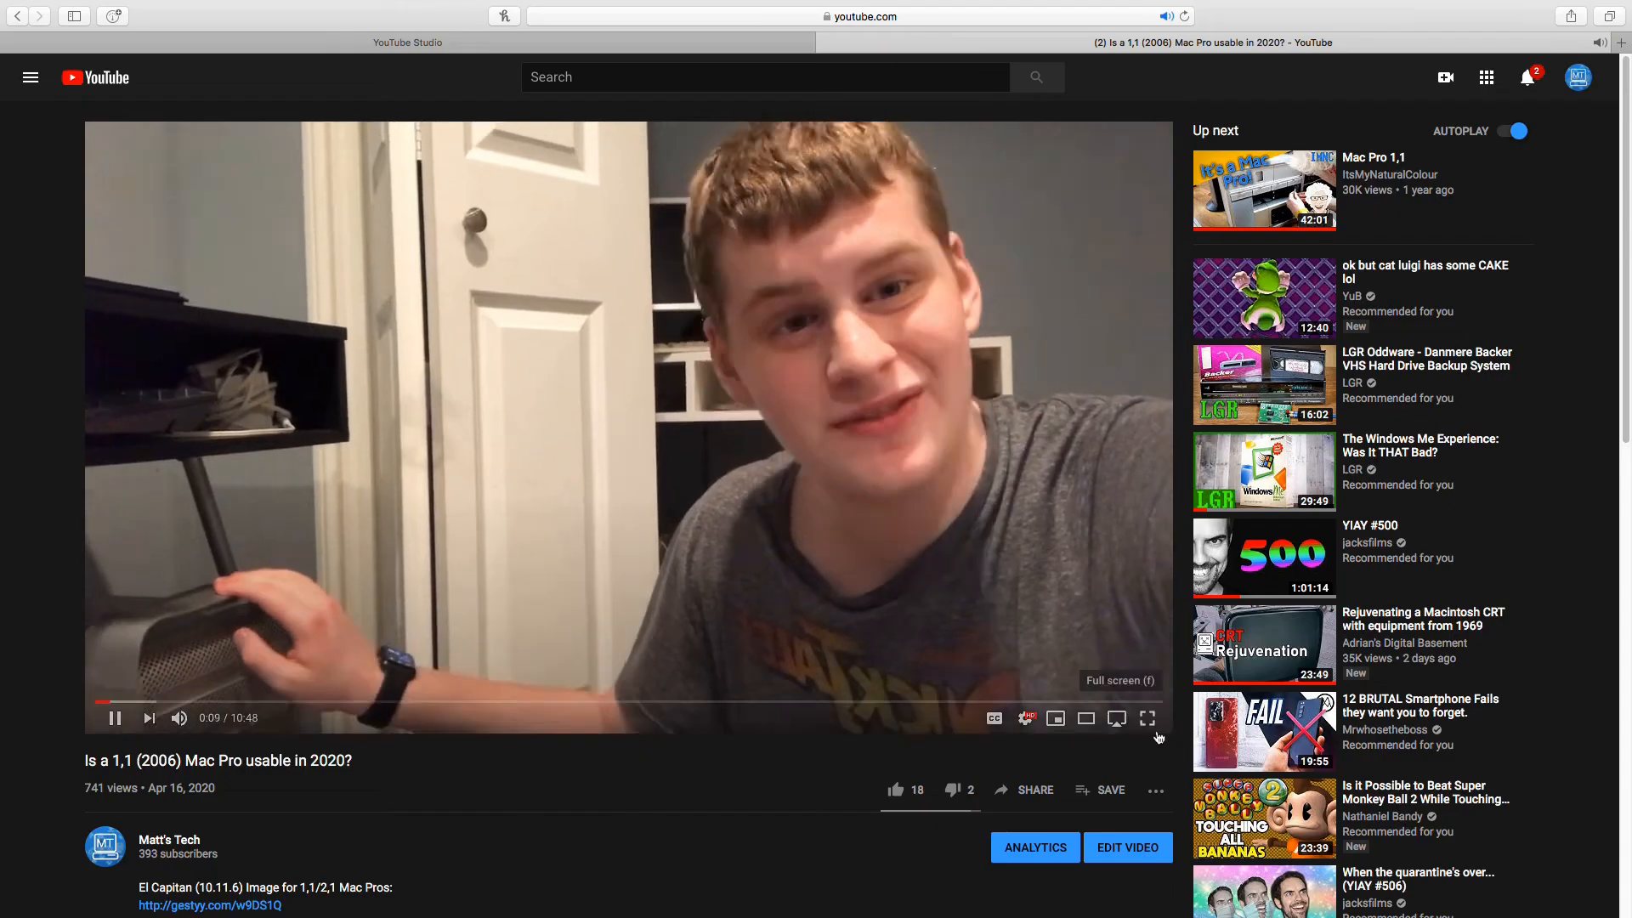
{"action": "left_click", "coordinate": [1148, 718]}
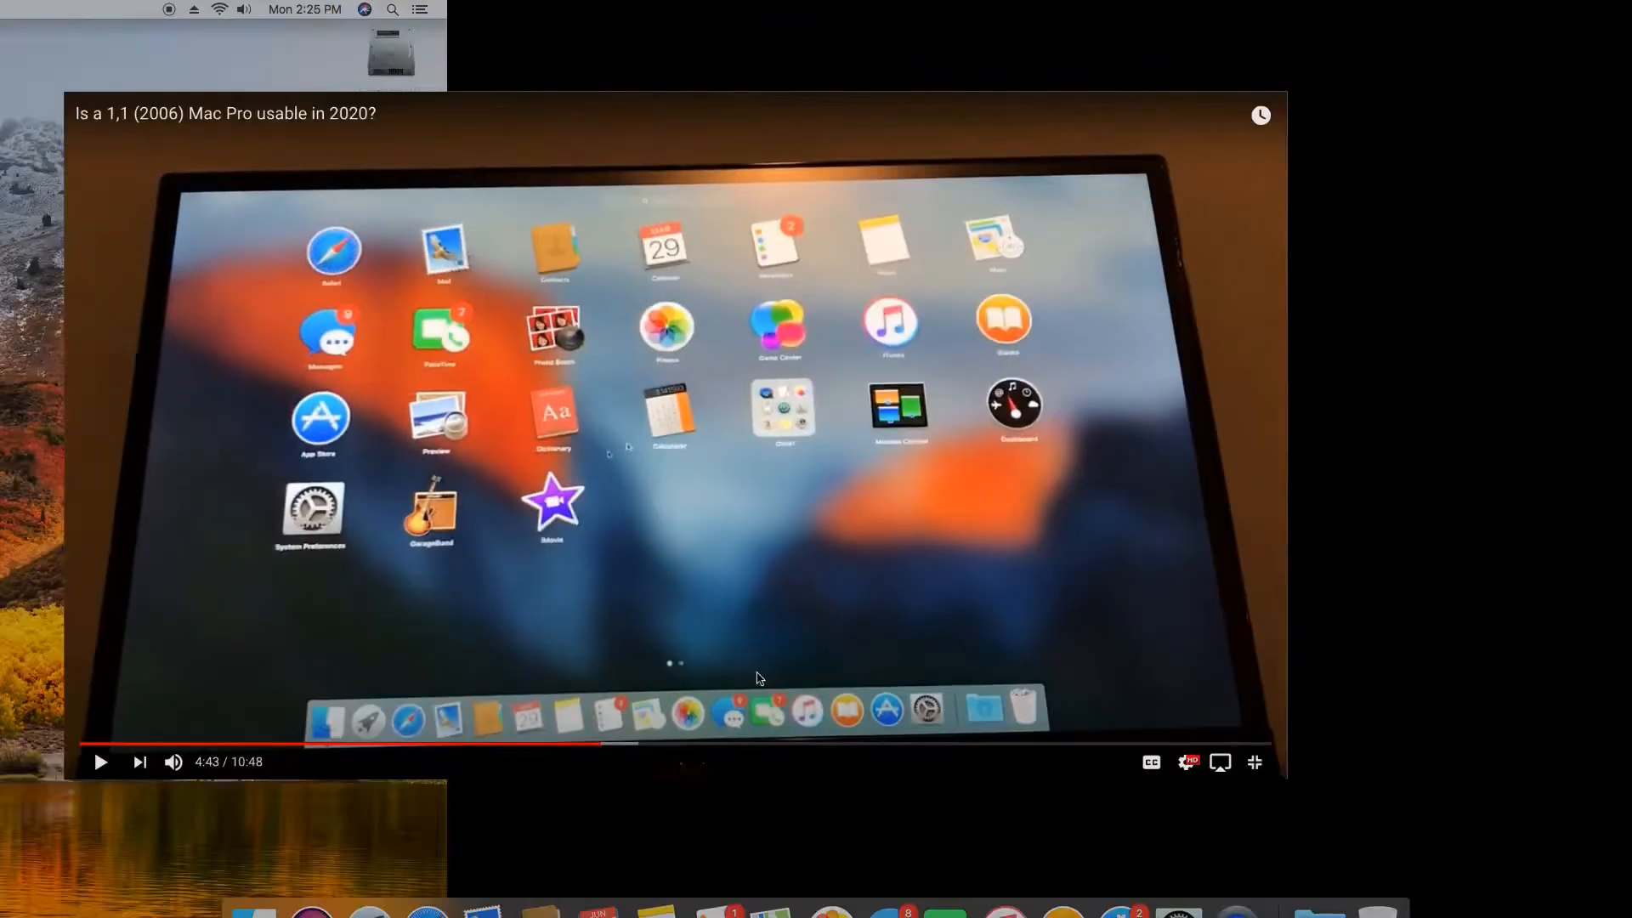
{"action": "left_click", "coordinate": [1255, 762]}
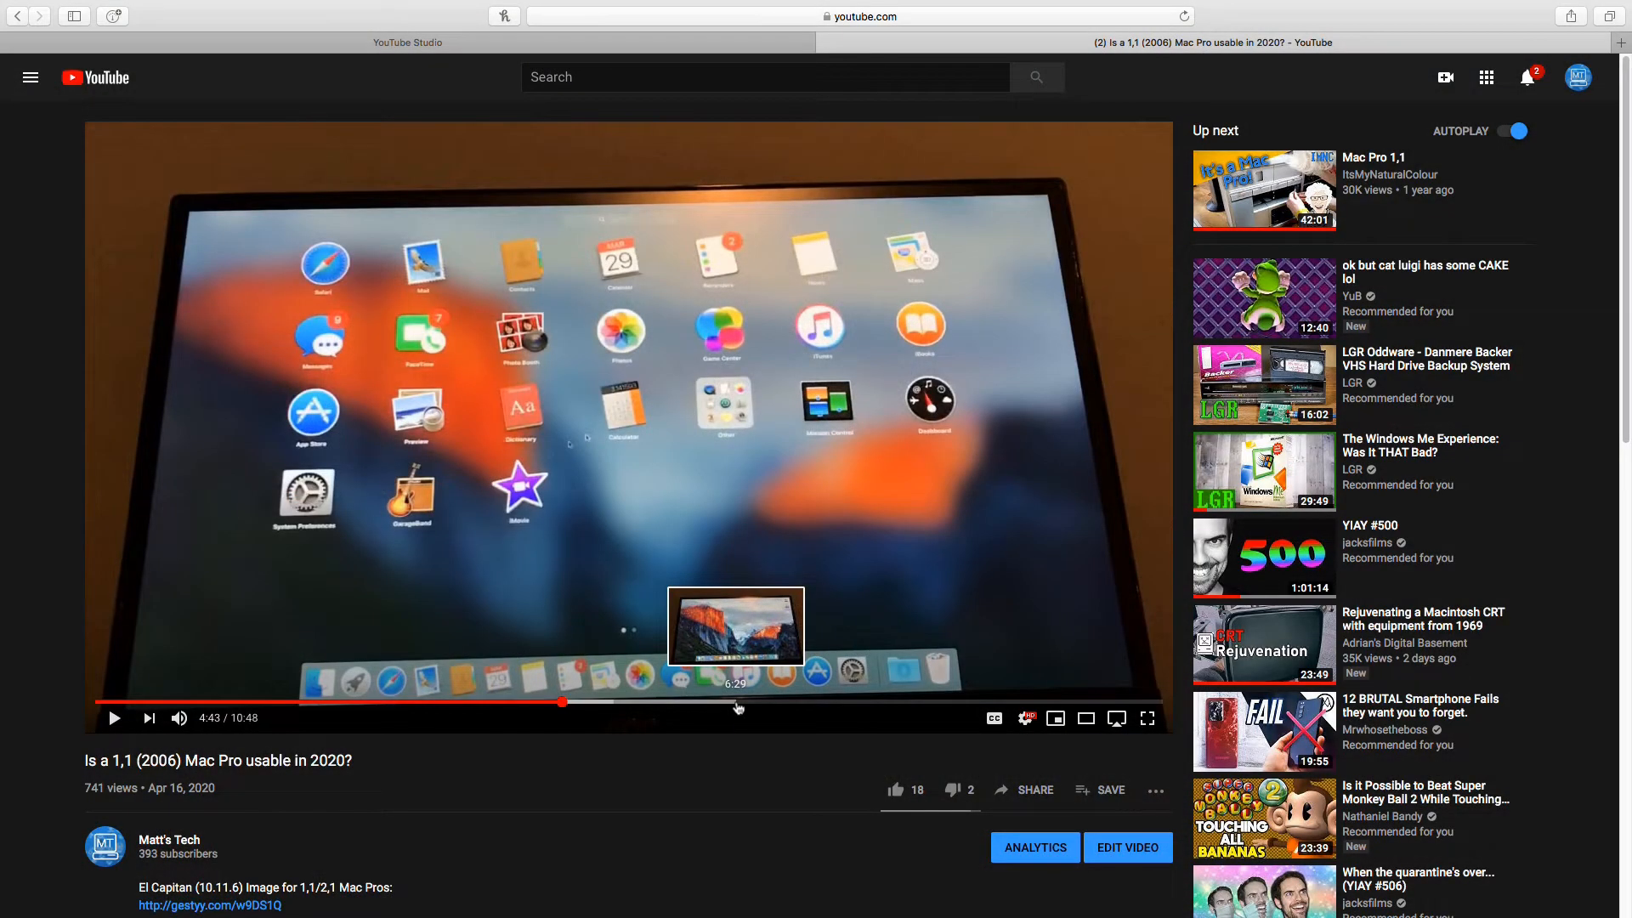
{"action": "left_click", "coordinate": [1265, 189]}
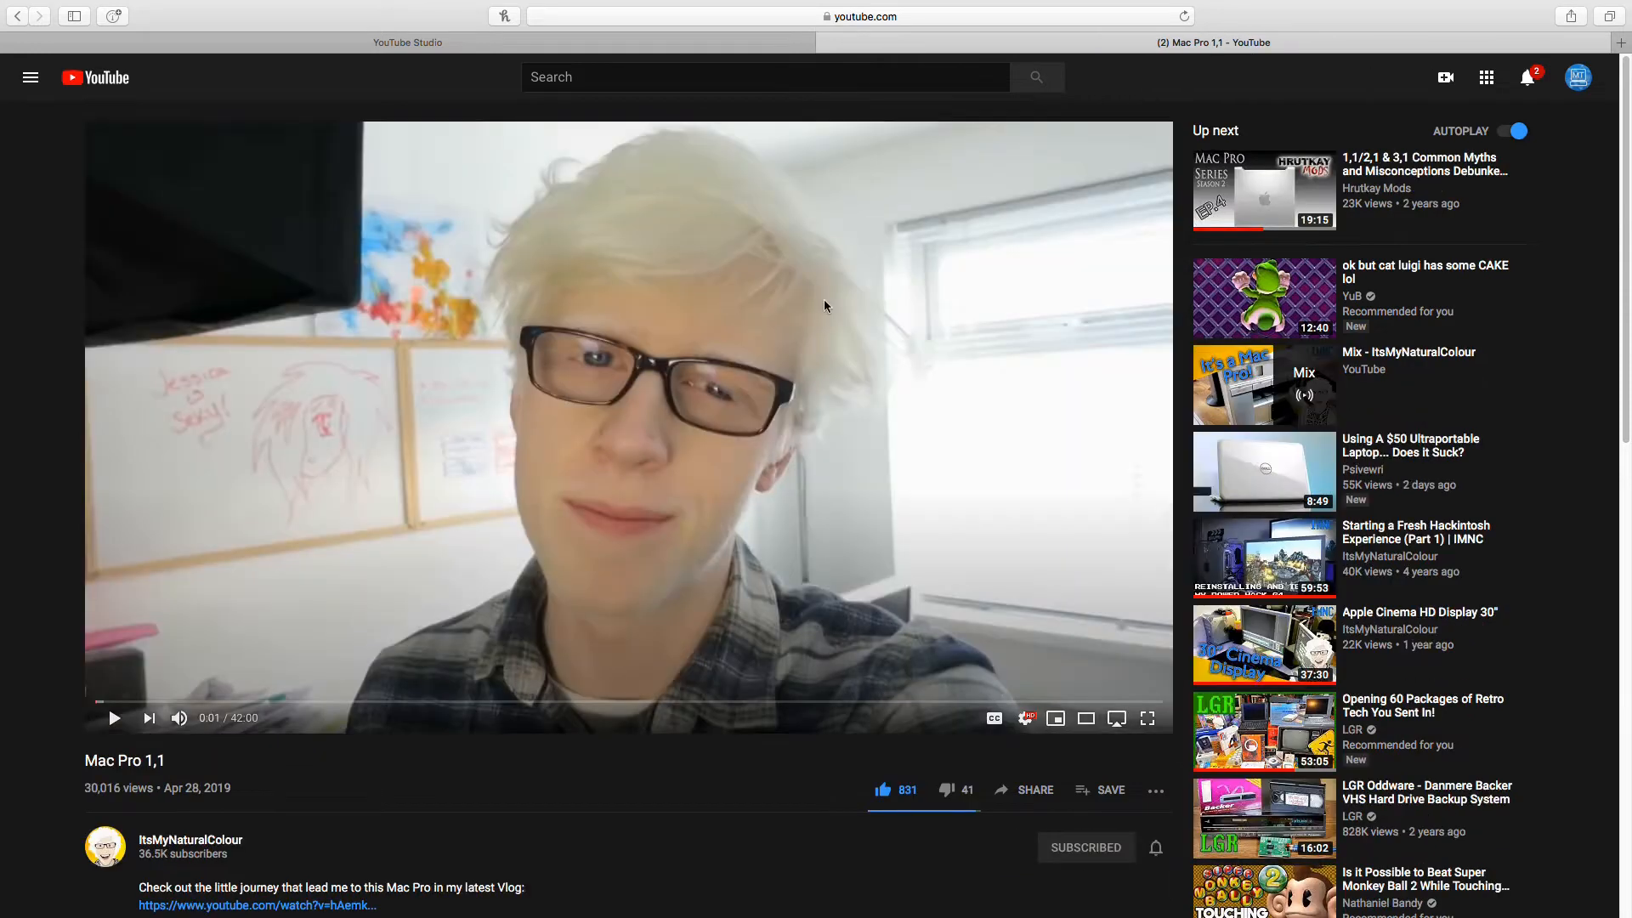